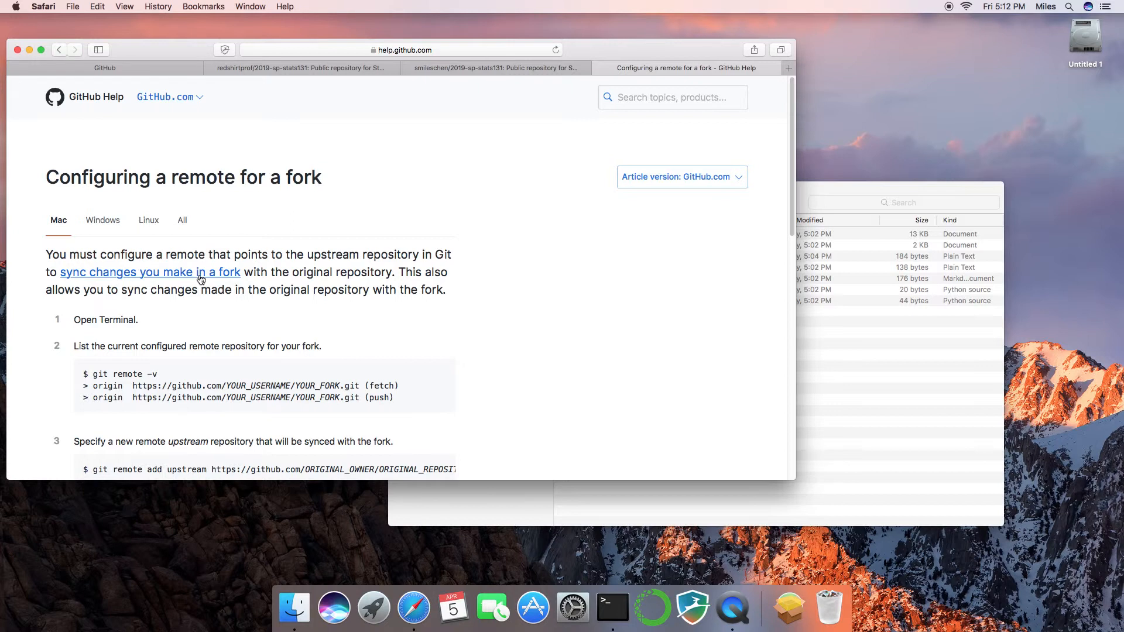
Open GitHub Help's 'Syncing a fork' article and scroll to the checkout and merge steps
{"action": "left_click", "coordinate": [149, 271]}
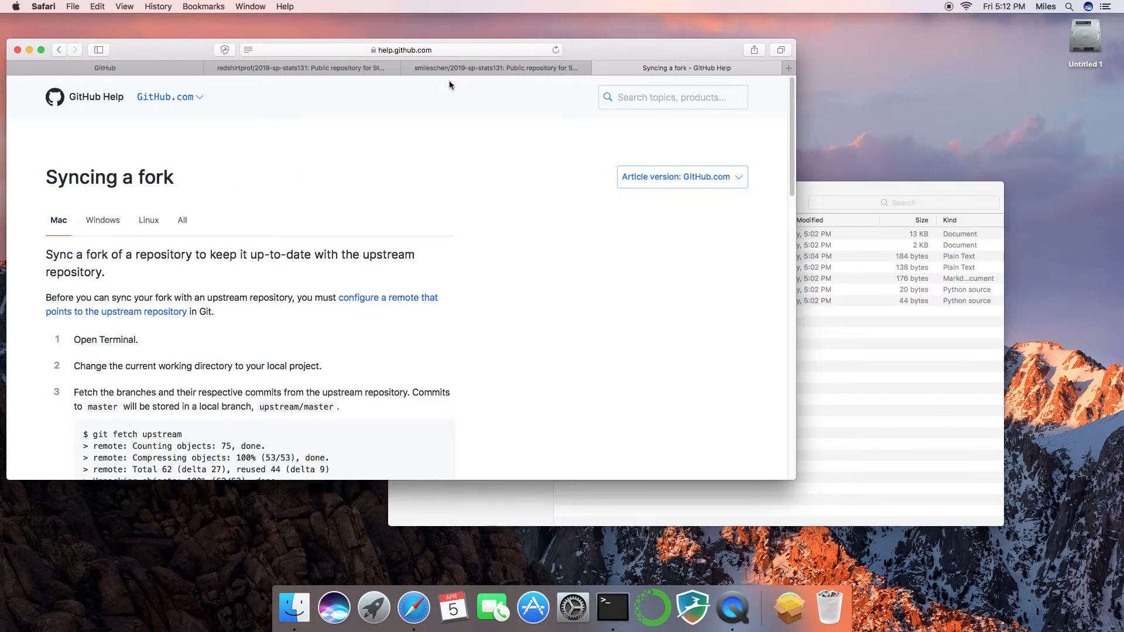
{"action": "scroll", "scroll_direction": "down", "scroll_amount": 3}
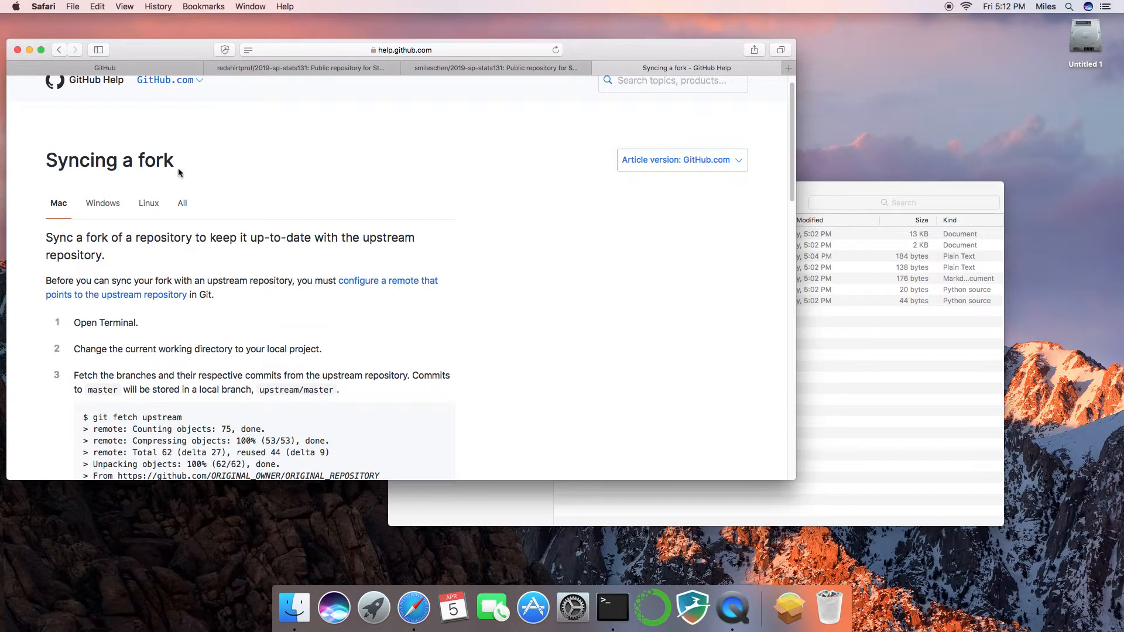
{"action": "scroll", "scroll_direction": "down", "scroll_amount": 3}
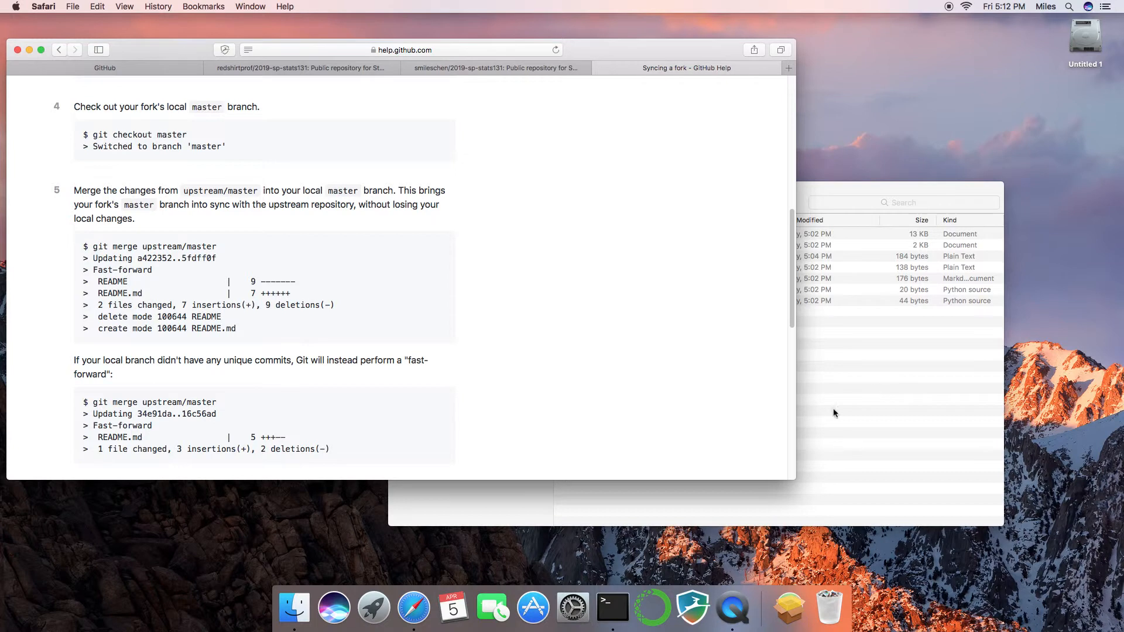
{"action": "mouse_move", "coordinate": [612, 609]}
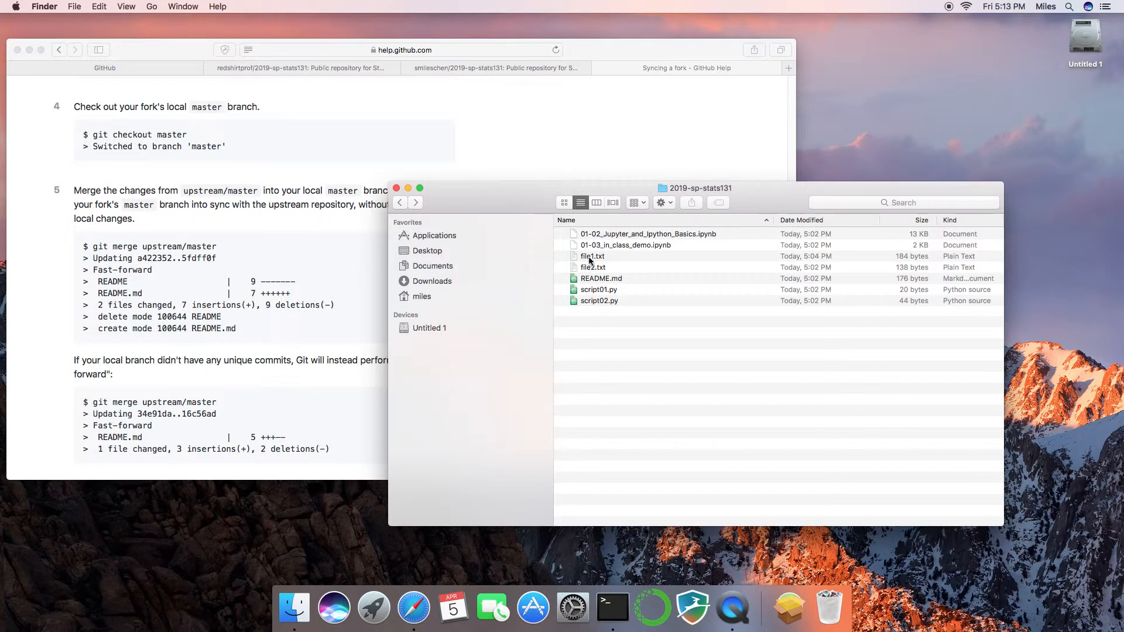
Open file1.txt in TextEdit and append the line 'I will make more changes.'
{"action": "double_click", "coordinate": [593, 256]}
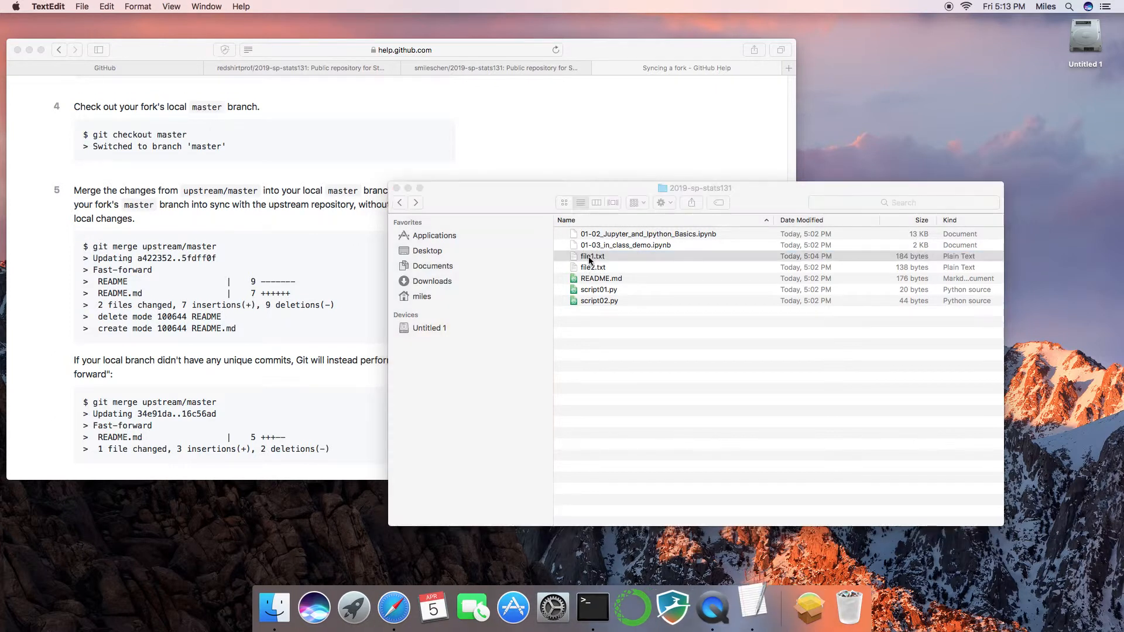
{"action": "double_click", "coordinate": [593, 257]}
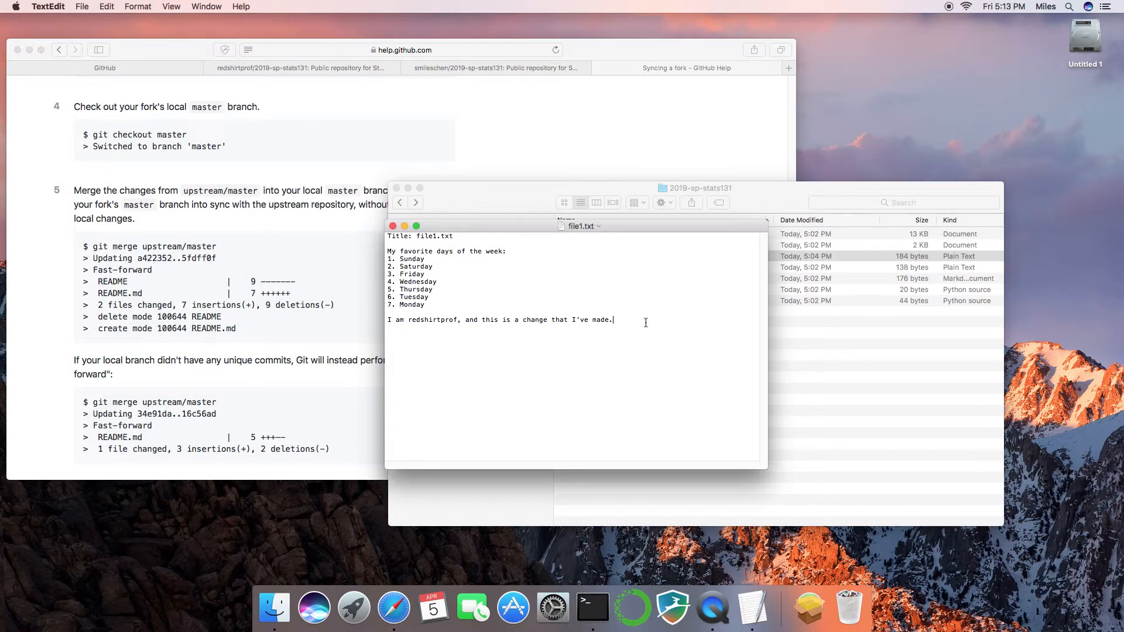
{"action": "type", "text": "I will make more chan"}
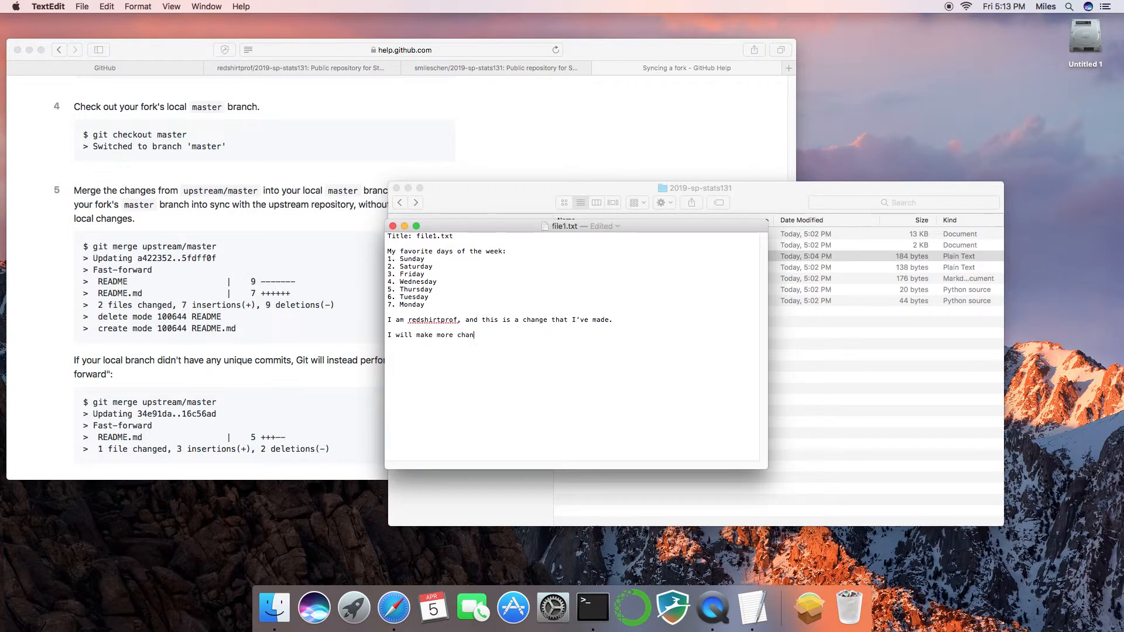
{"action": "type", "text": "ges."}
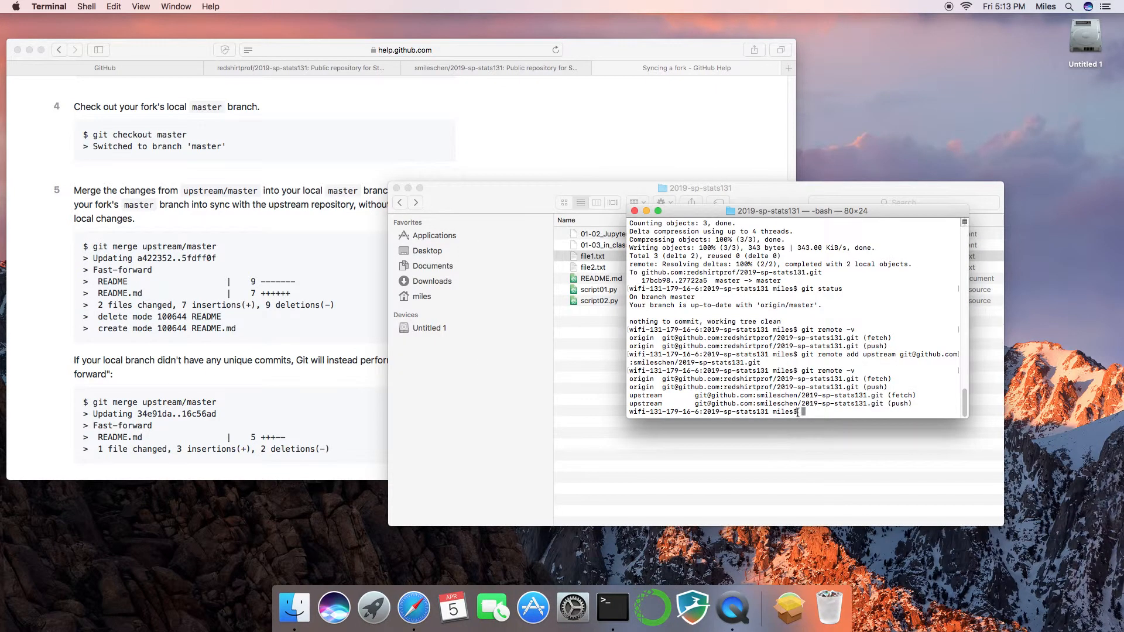
Stage all changes, commit them as "modified file1" and push to the fork on GitHub
{"action": "type", "text": "git status"}
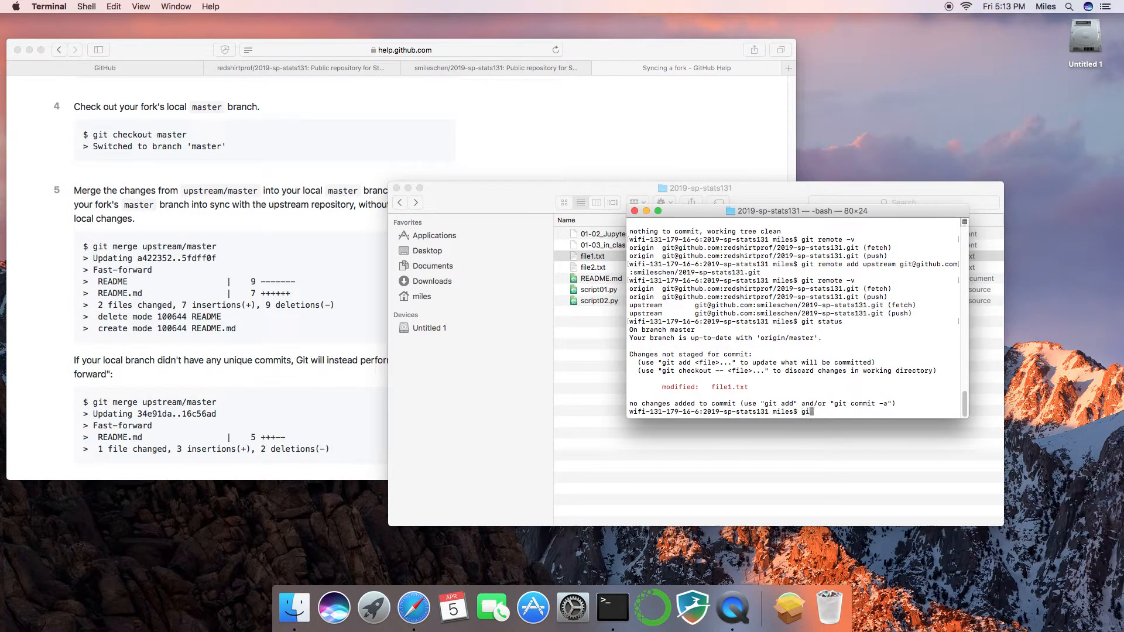
{"action": "type", "text": "git add ."}
{"action": "type", "text": "git commit -m"}
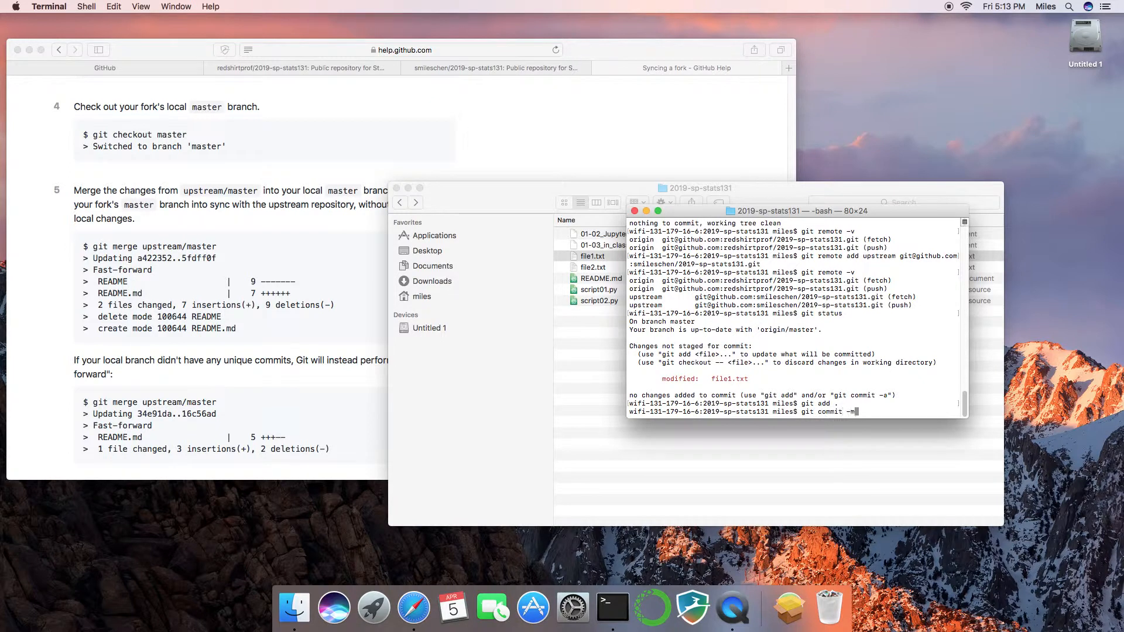
{"action": "type", "text": "\"modifie"}
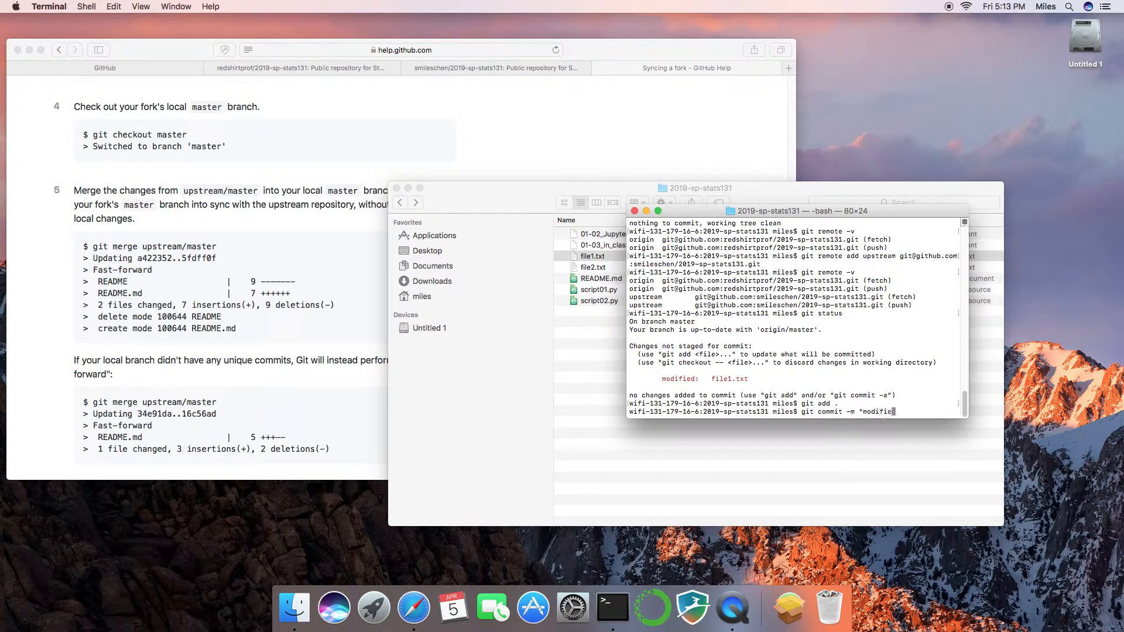
{"action": "type", "text": "file1\""}
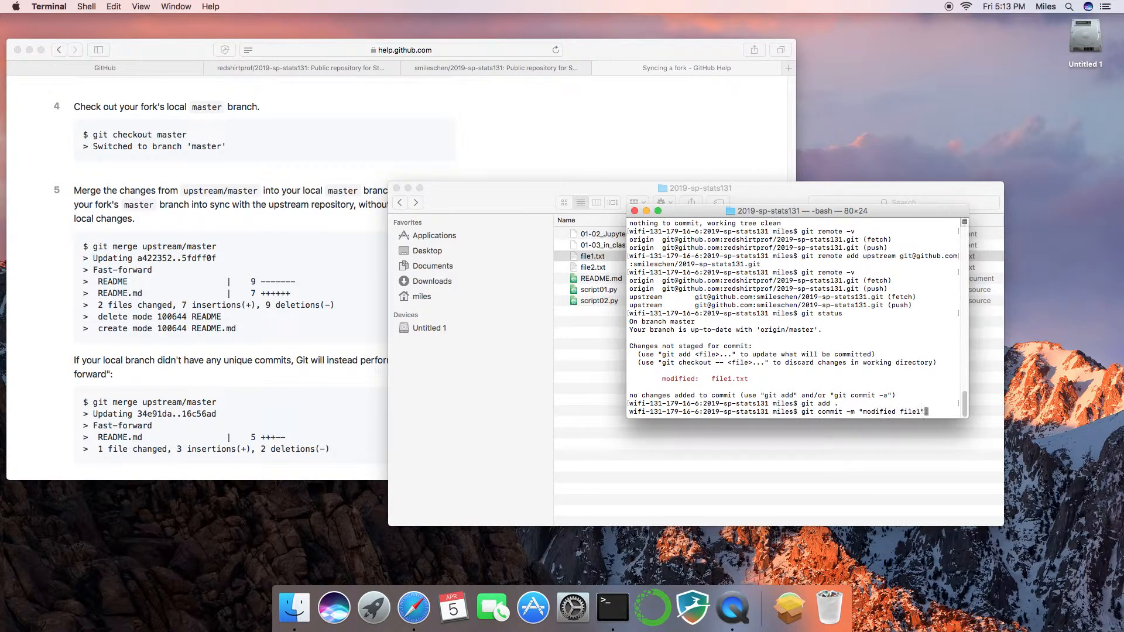
{"action": "key", "text": "Return"}
{"action": "type", "text": "git push"}
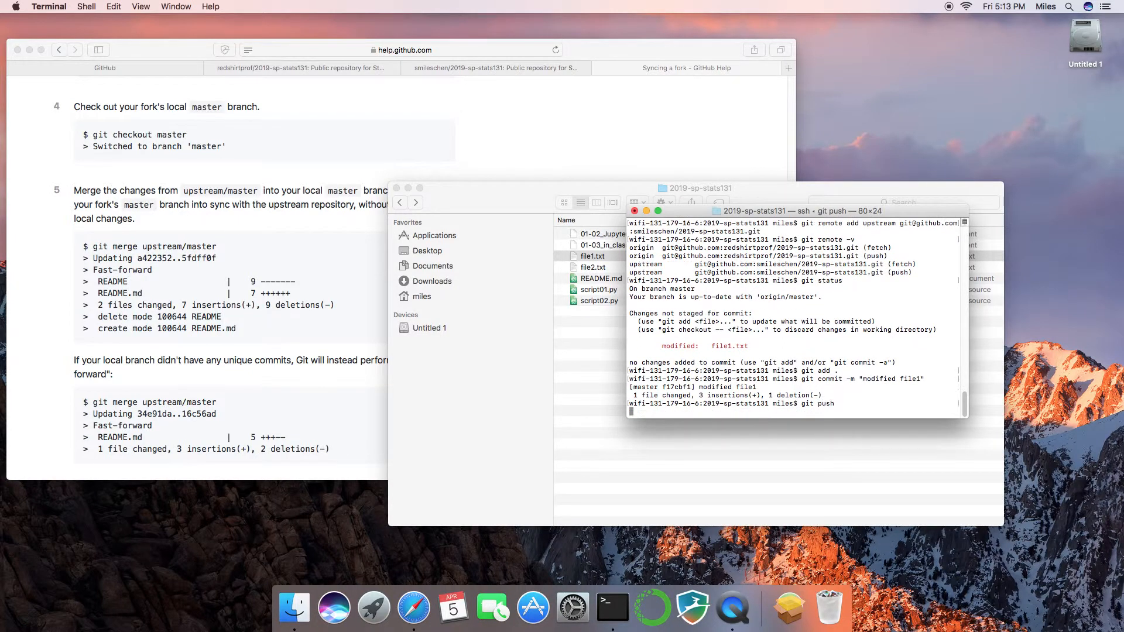
{"action": "key", "text": "Return"}
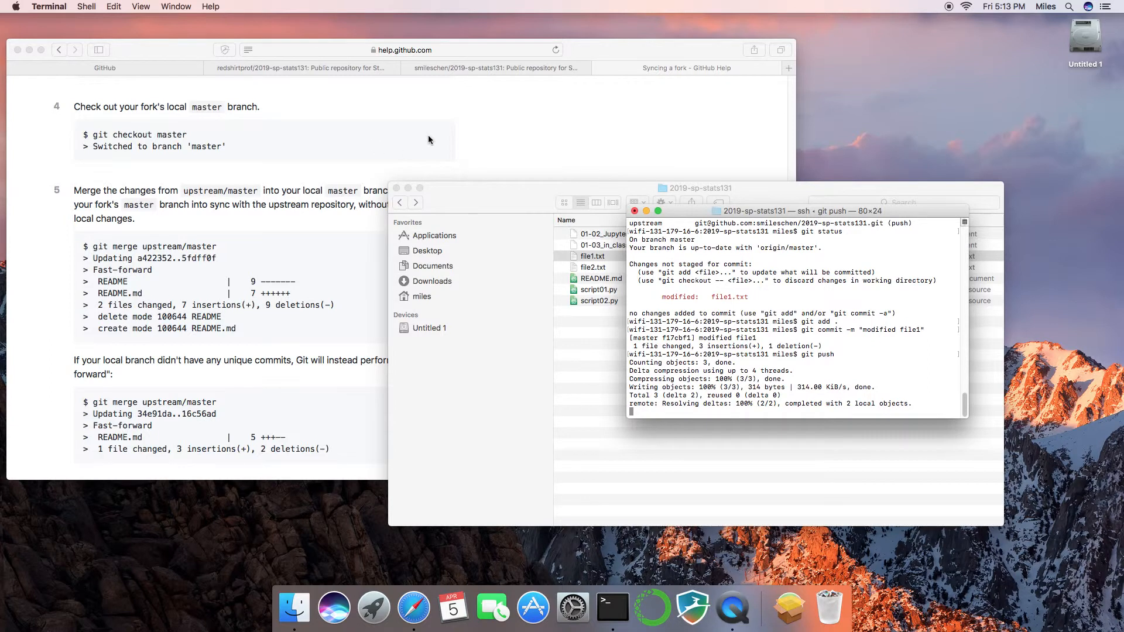
{"action": "left_click", "coordinate": [104, 68]}
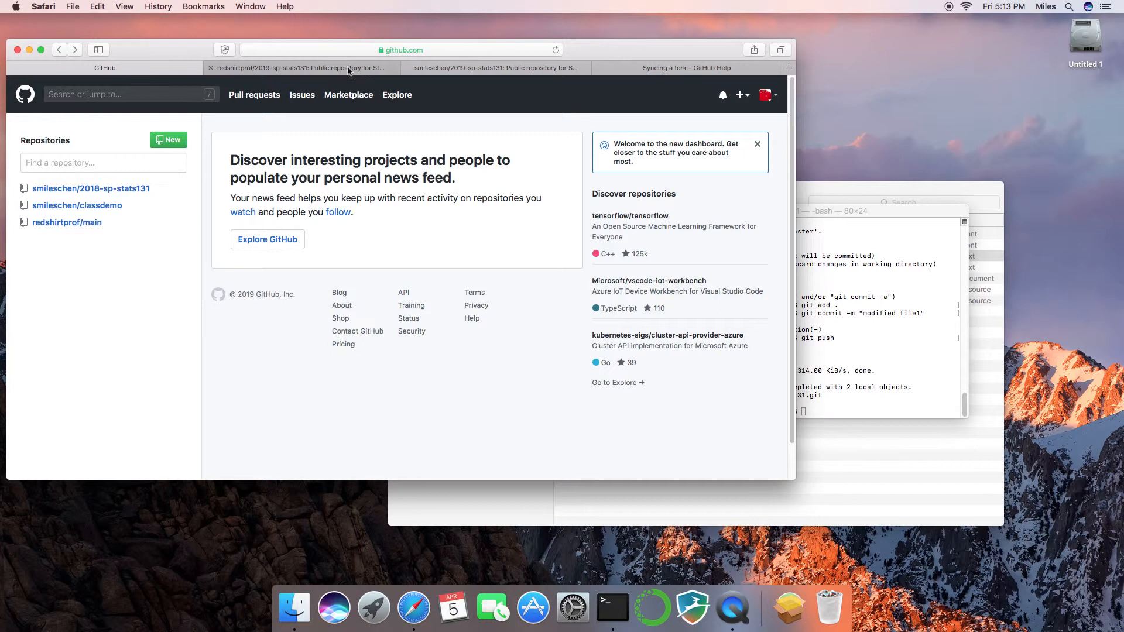
View the upstream class repository page and inspect file2.txt's changes
{"action": "left_click", "coordinate": [493, 68]}
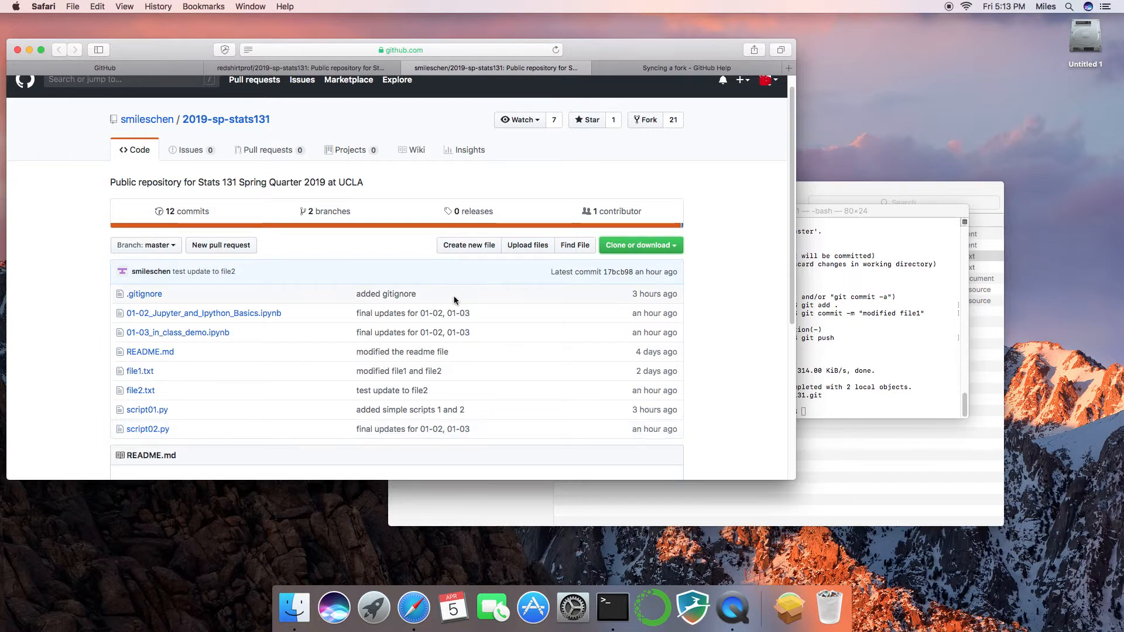
{"action": "mouse_move", "coordinate": [177, 108]}
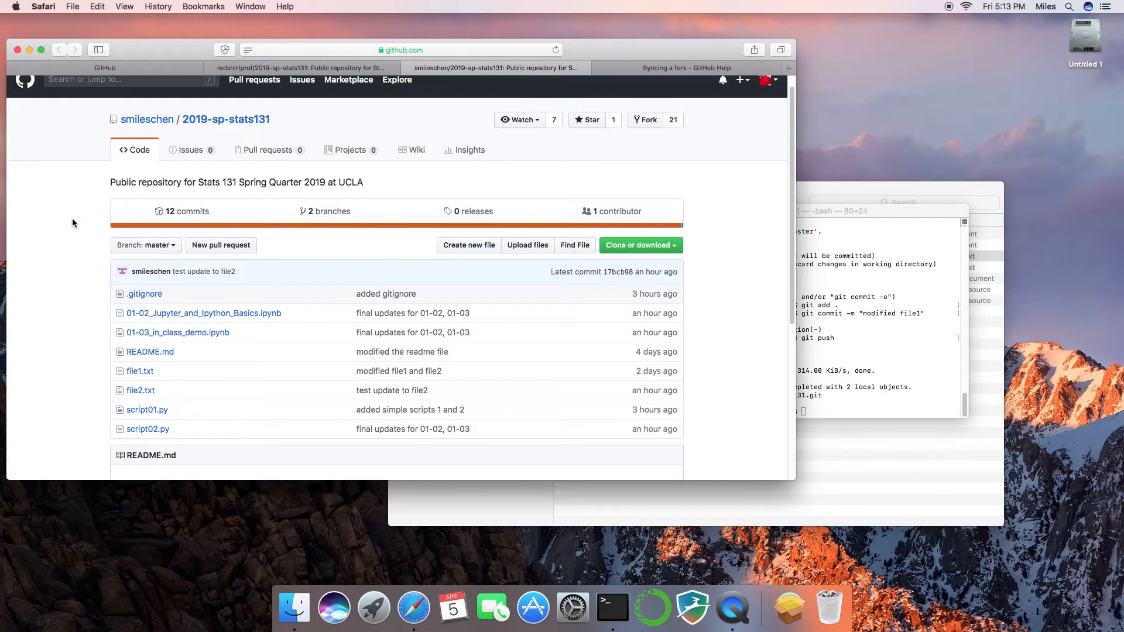
{"action": "scroll", "scroll_direction": "down", "scroll_amount": 3}
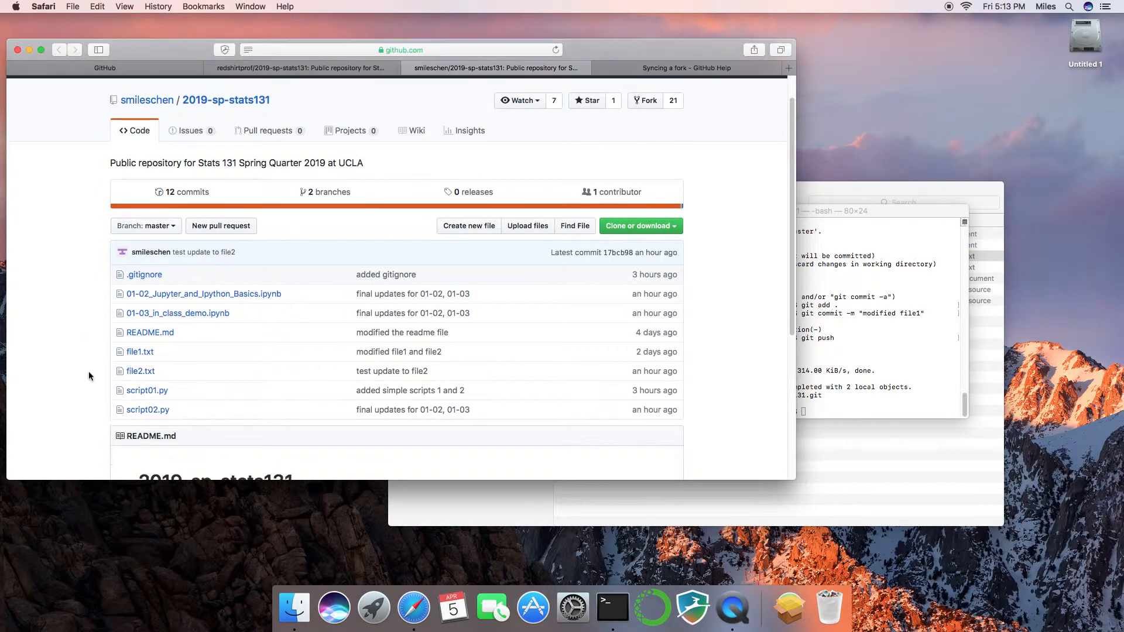
{"action": "mouse_move", "coordinate": [129, 382]}
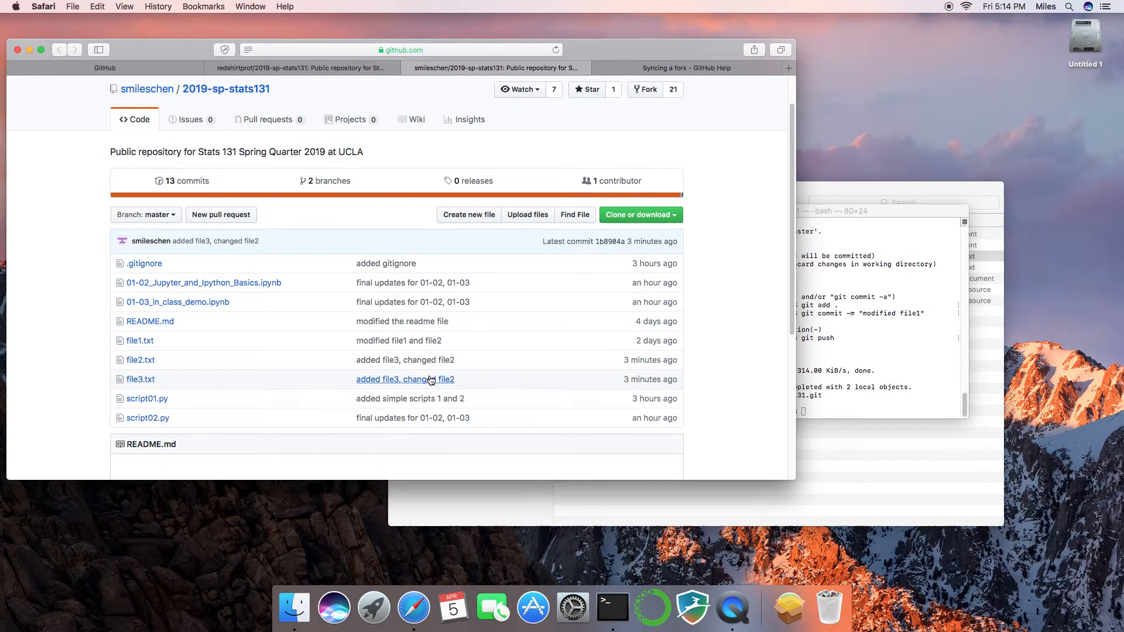
{"action": "scroll", "scroll_direction": "down", "scroll_amount": 3}
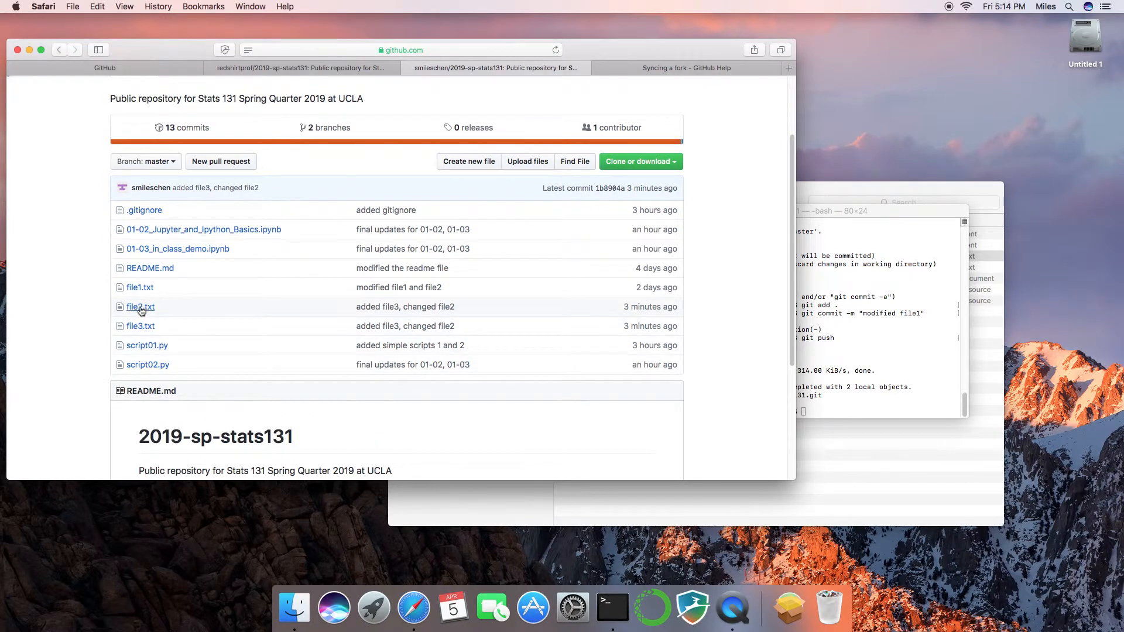
{"action": "left_click", "coordinate": [139, 305]}
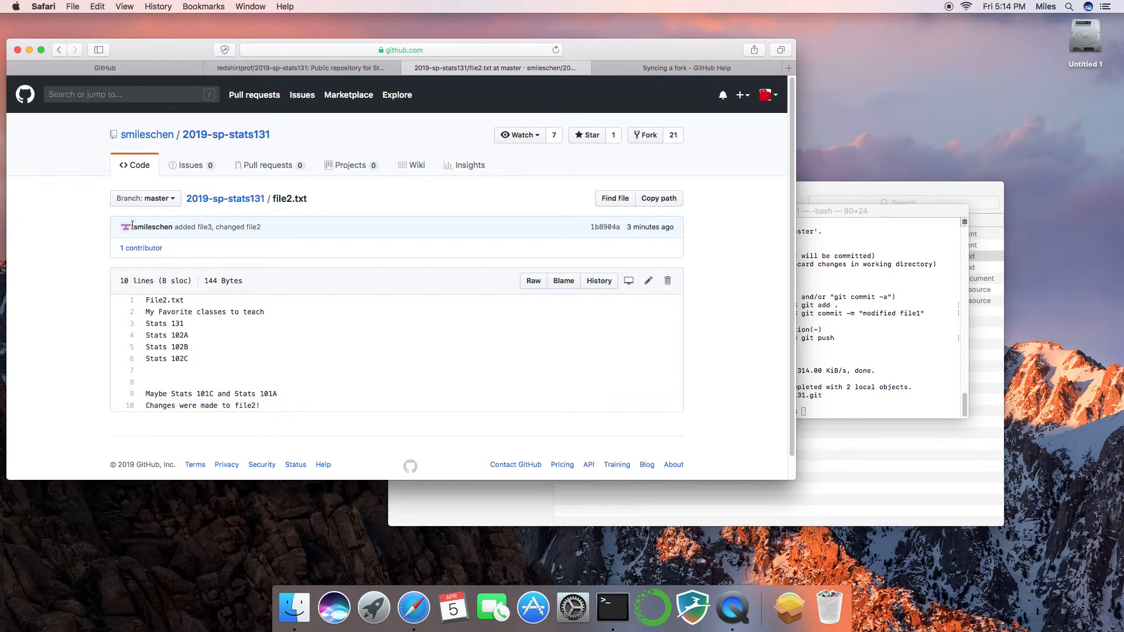
Return to the repository file list and view file1.txt with the pushed line
{"action": "left_click", "coordinate": [226, 199]}
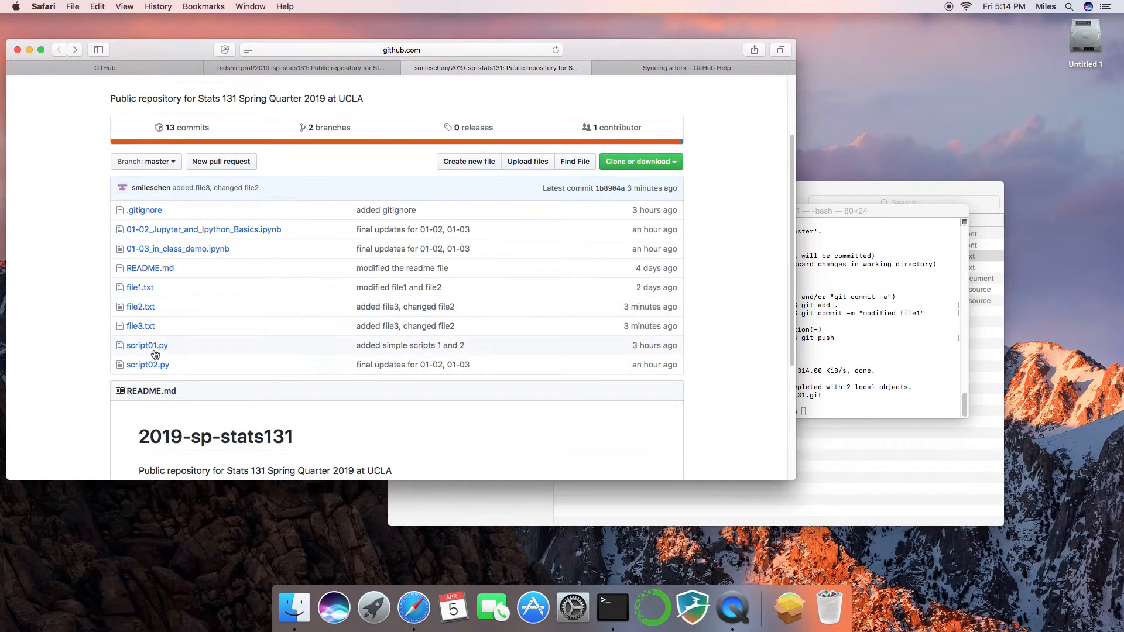
{"action": "left_click", "coordinate": [141, 325]}
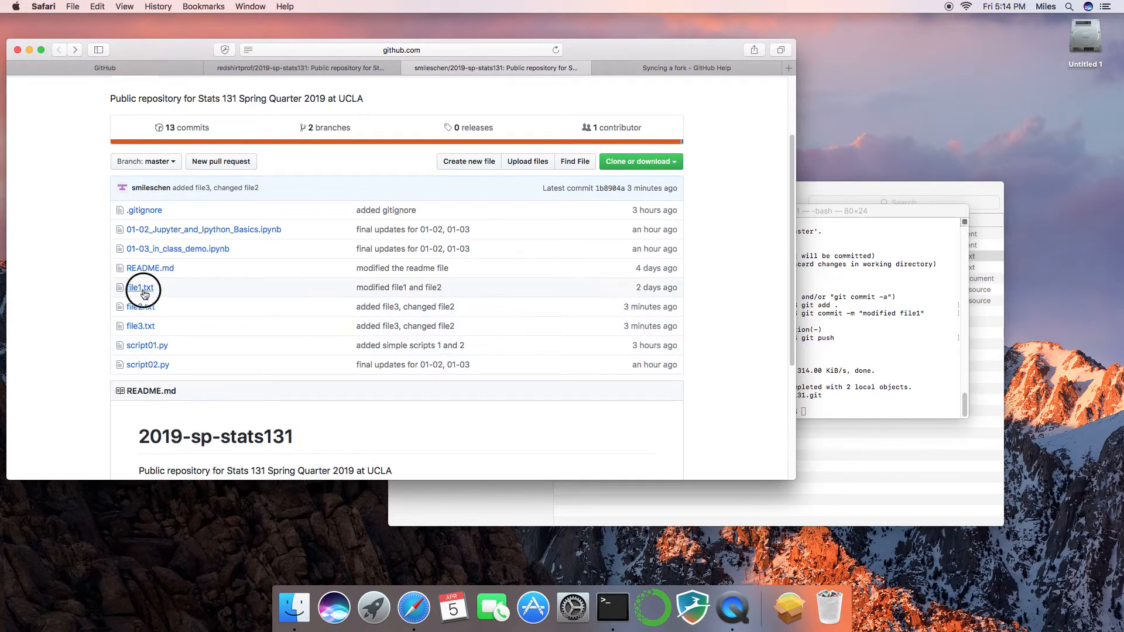
{"action": "left_click", "coordinate": [139, 288]}
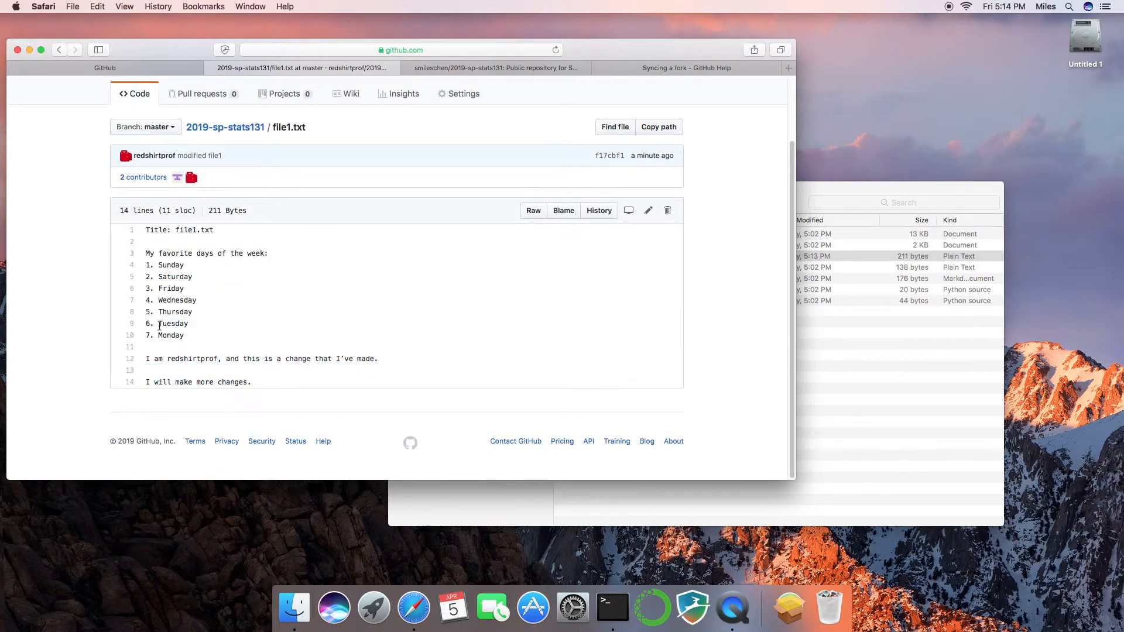
Inspect file2.txt in the fork's file list on GitHub and return to the fork page
{"action": "left_click", "coordinate": [225, 126]}
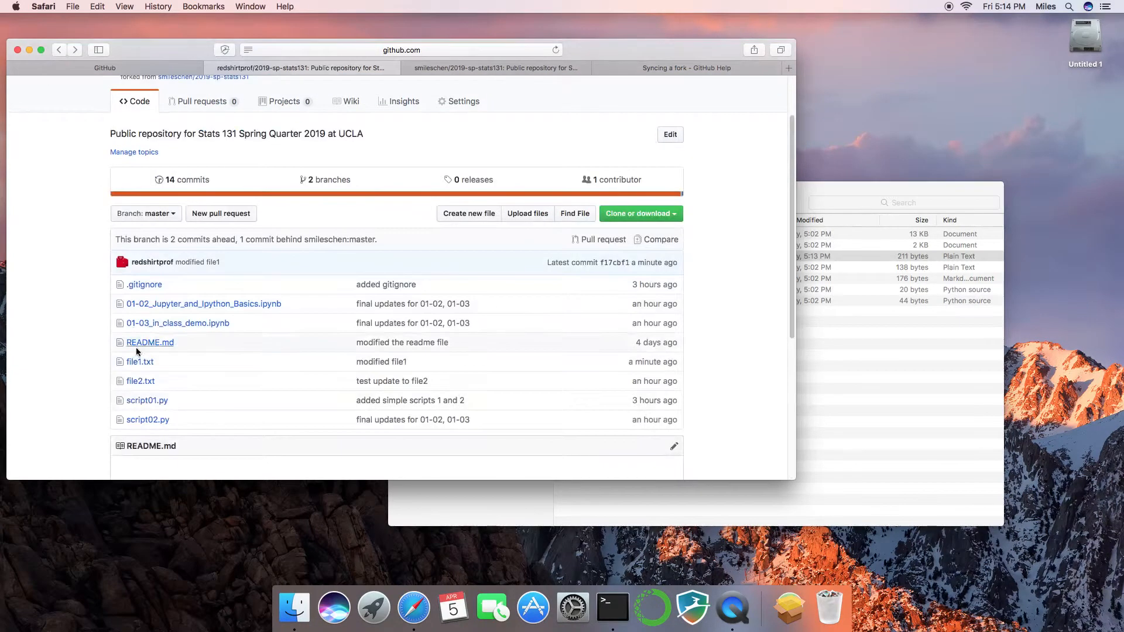
{"action": "left_click", "coordinate": [140, 381]}
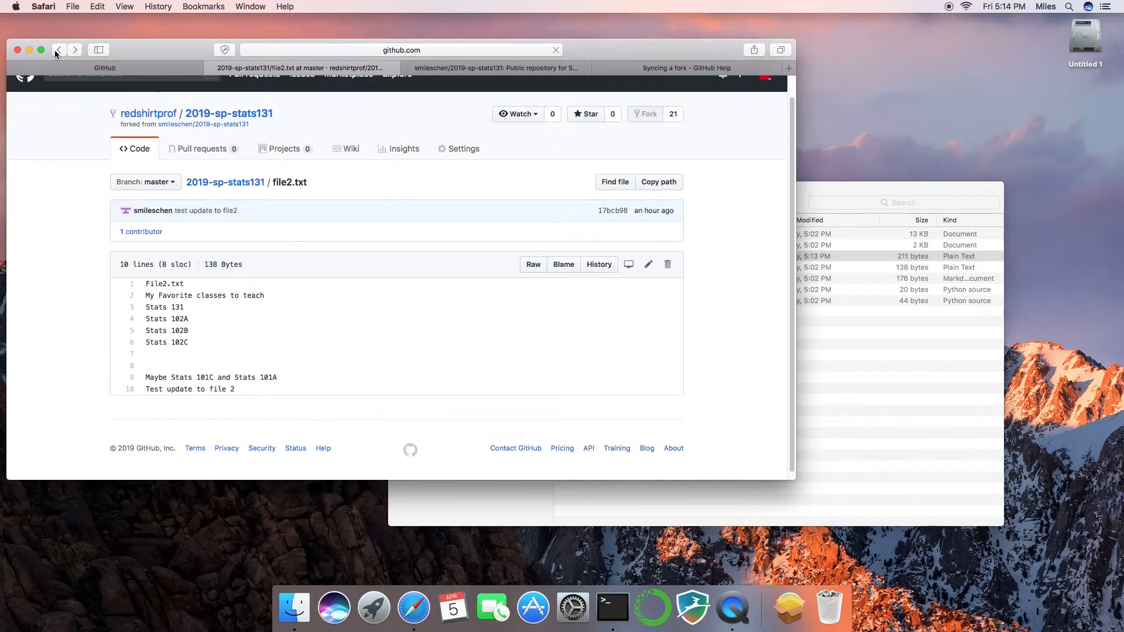
{"action": "left_click", "coordinate": [58, 49]}
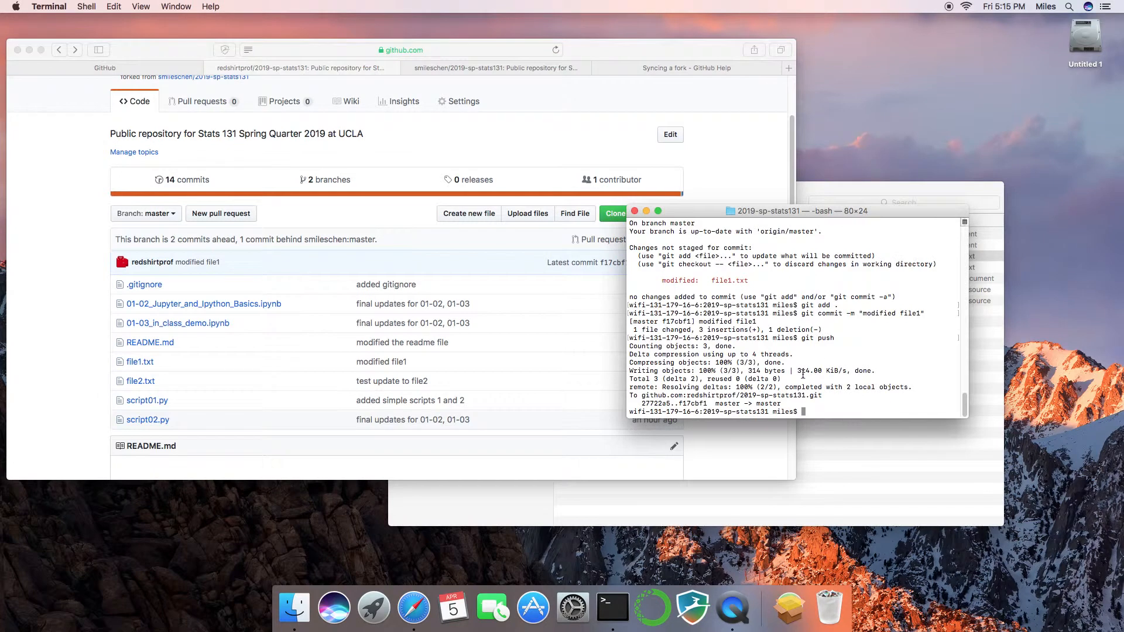
{"action": "left_click", "coordinate": [494, 68]}
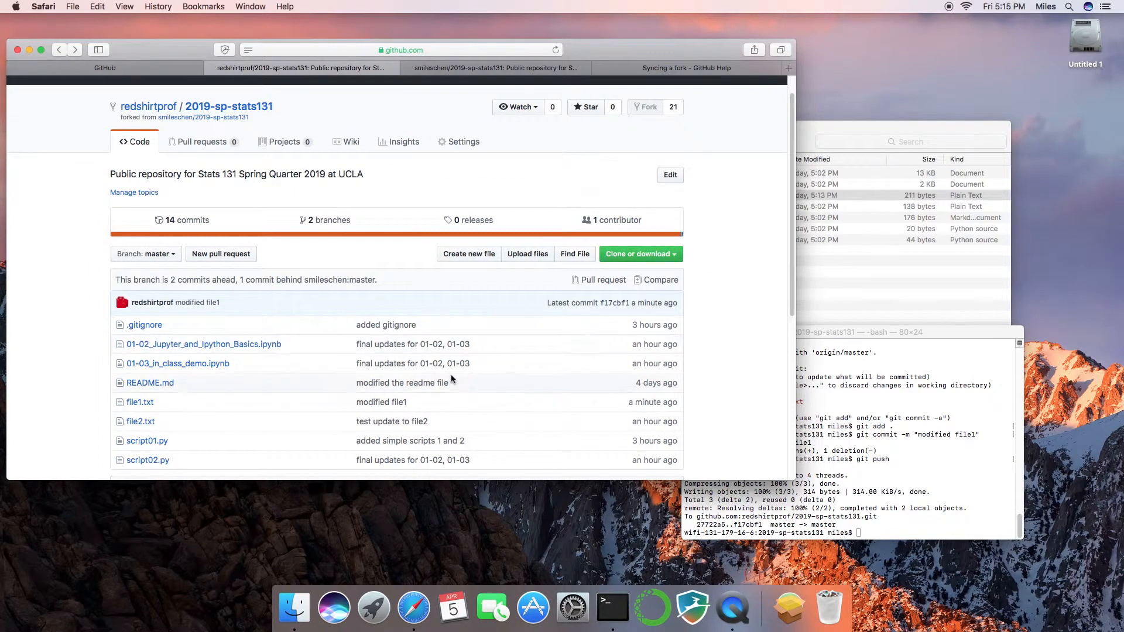
Compare the fork page (1 commit behind) with the upstream repository's new file3.txt and changed file2
{"action": "scroll", "scroll_direction": "down", "scroll_amount": 3}
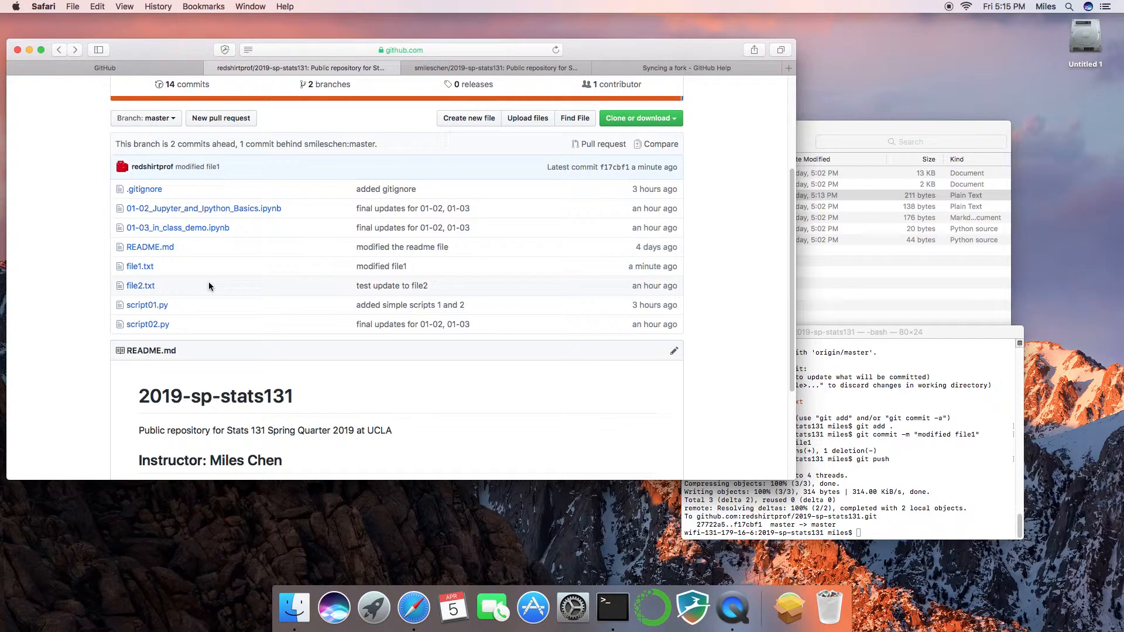
{"action": "left_click", "coordinate": [846, 430]}
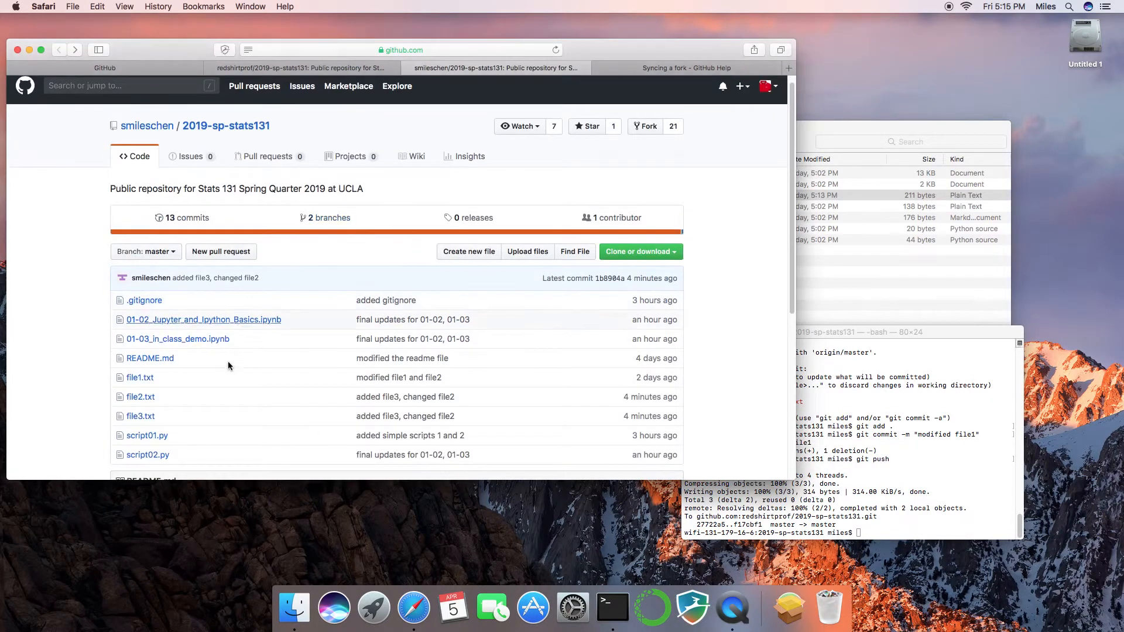
{"action": "scroll", "scroll_direction": "down", "scroll_amount": 3}
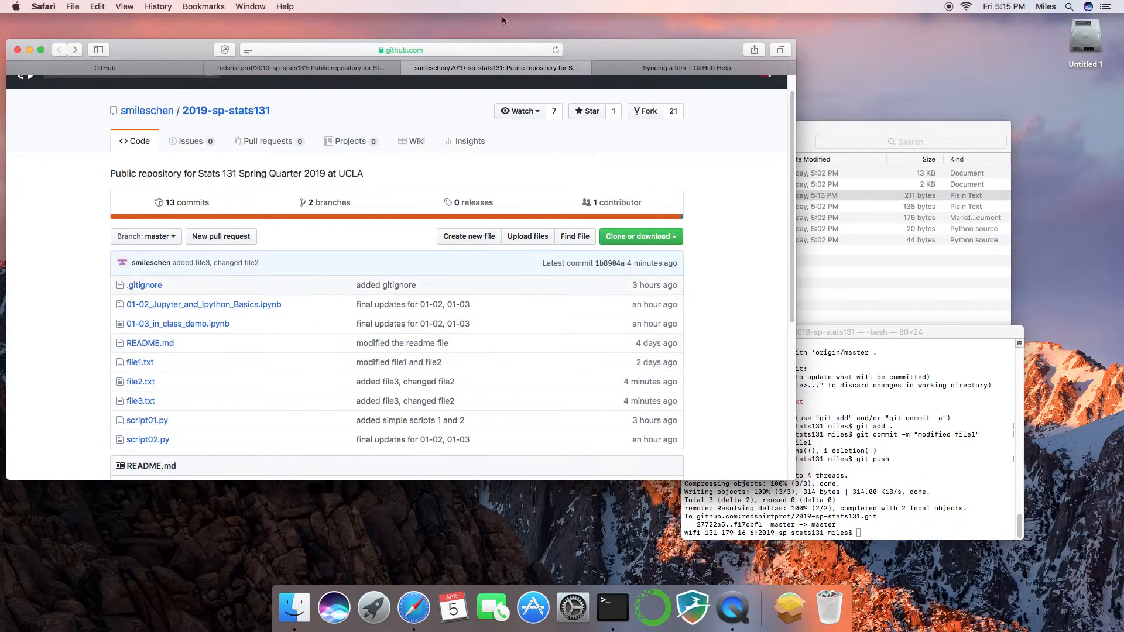
{"action": "mouse_move", "coordinate": [467, 119]}
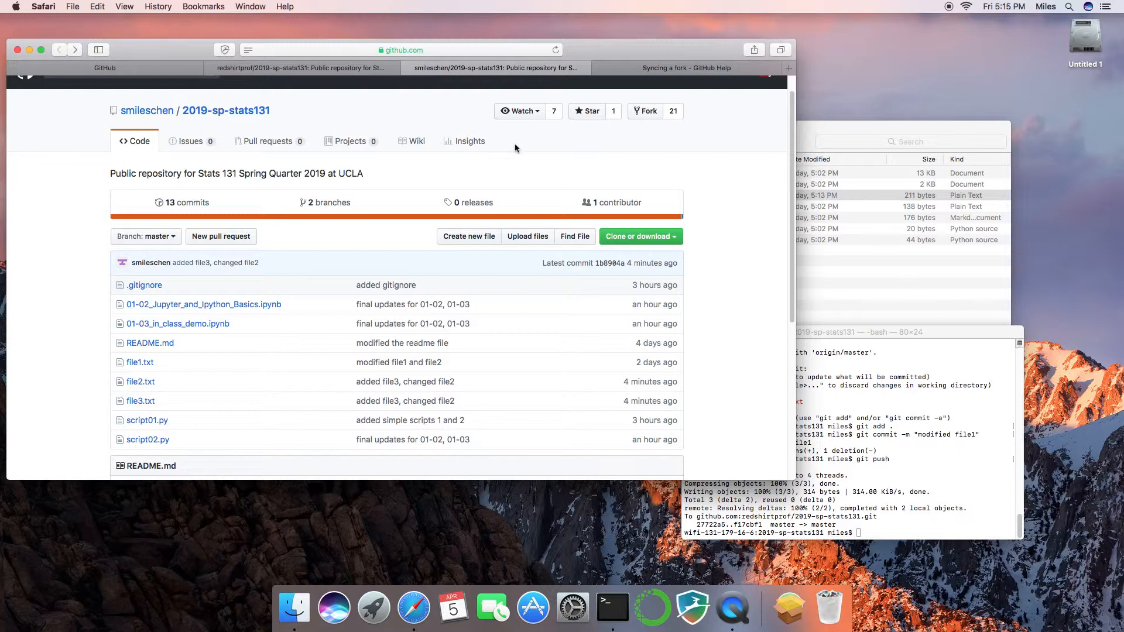
{"action": "left_click", "coordinate": [301, 68]}
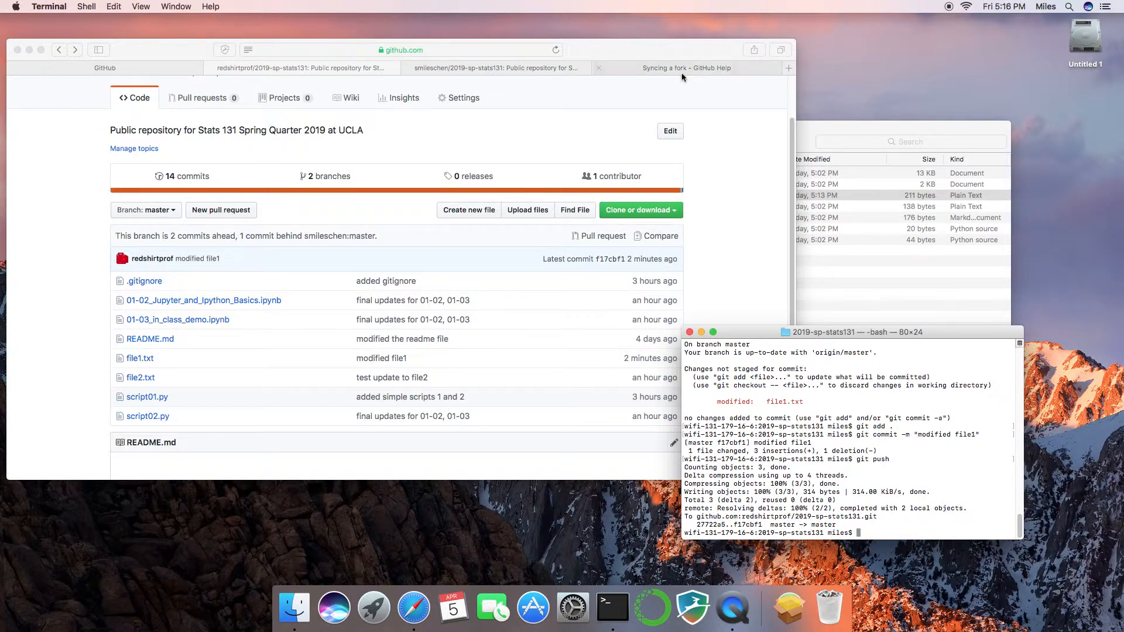
Return to the 'Syncing a fork' help article at its fetch, checkout and merge steps
{"action": "left_click", "coordinate": [686, 68]}
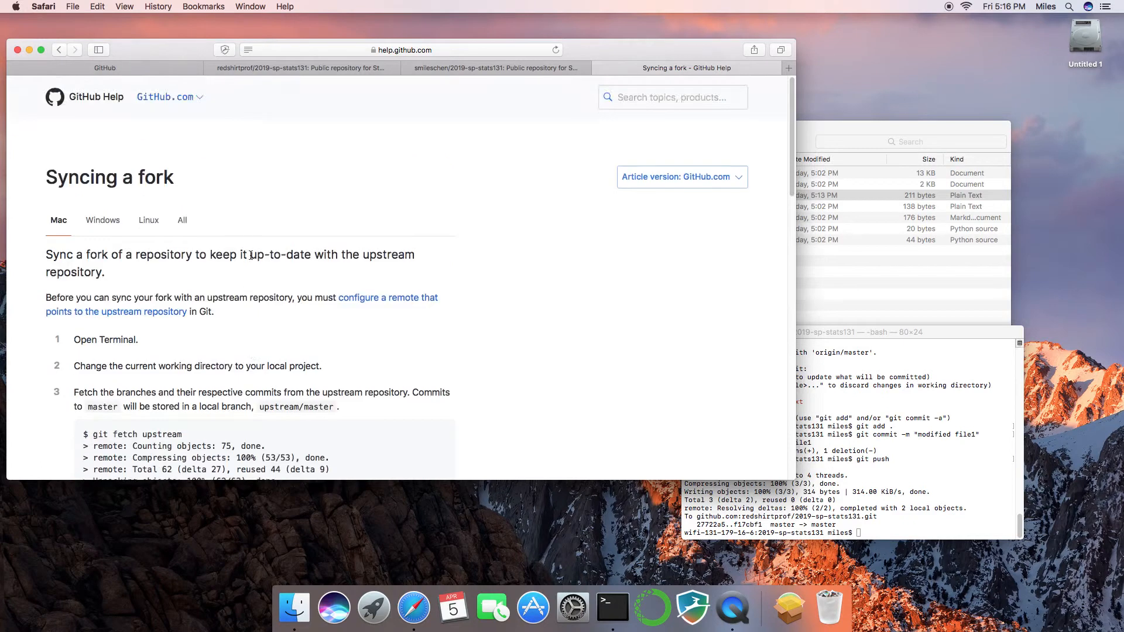
{"action": "scroll", "scroll_direction": "down", "scroll_amount": 3}
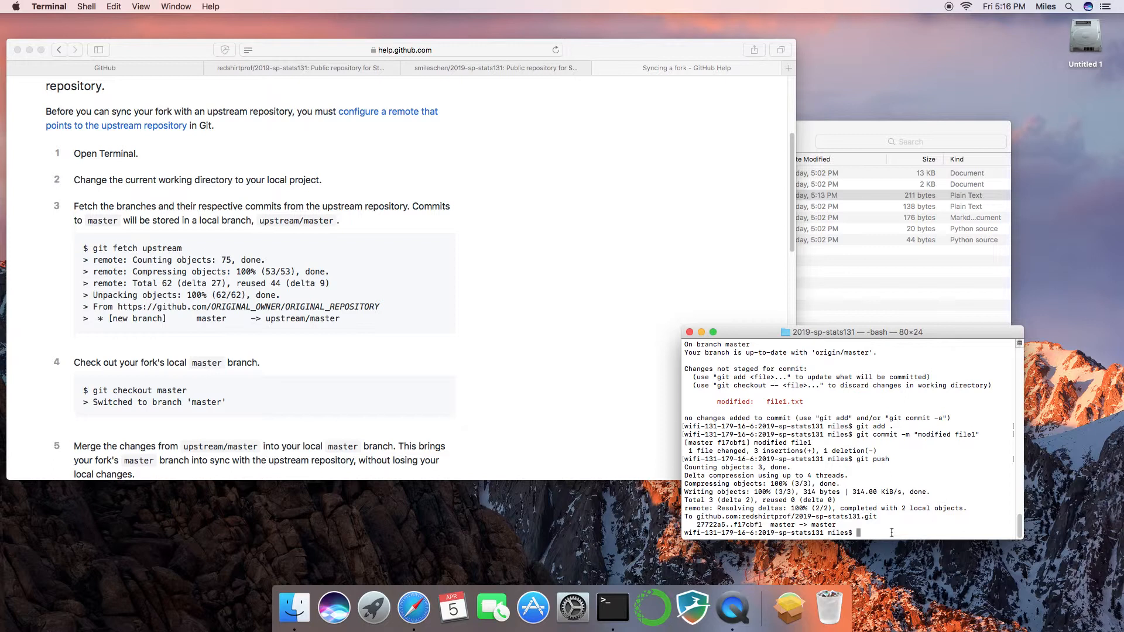
Run 'git fetch upstream' and 'git checkout master' in Terminal
{"action": "type", "text": "git fetch up"}
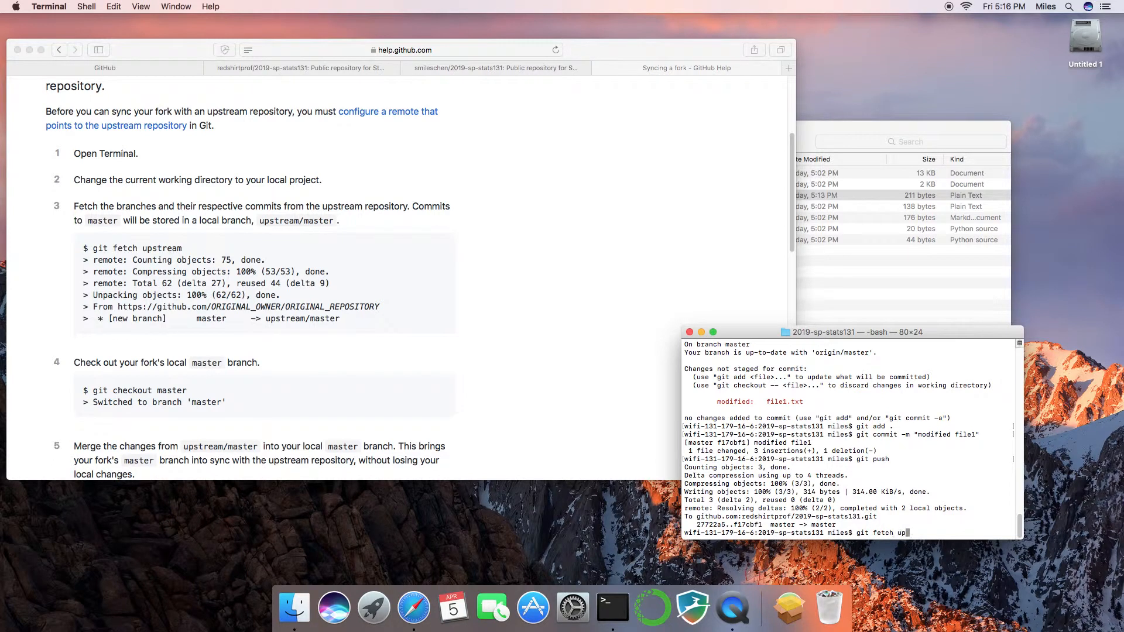
{"action": "type", "text": "stream"}
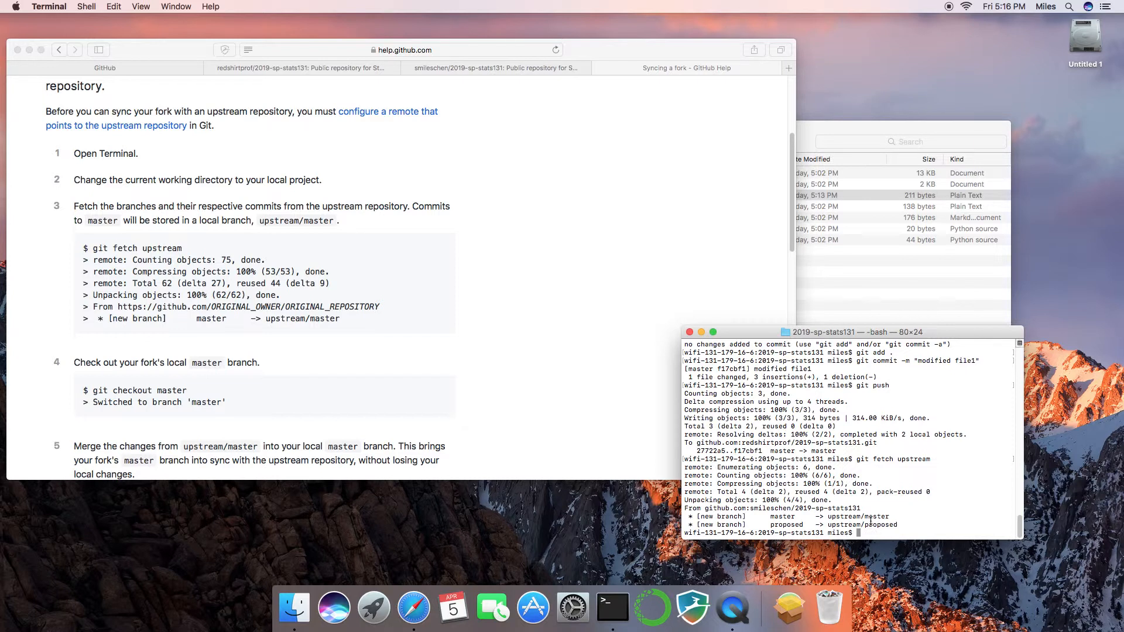
{"action": "type", "text": "git checkout master"}
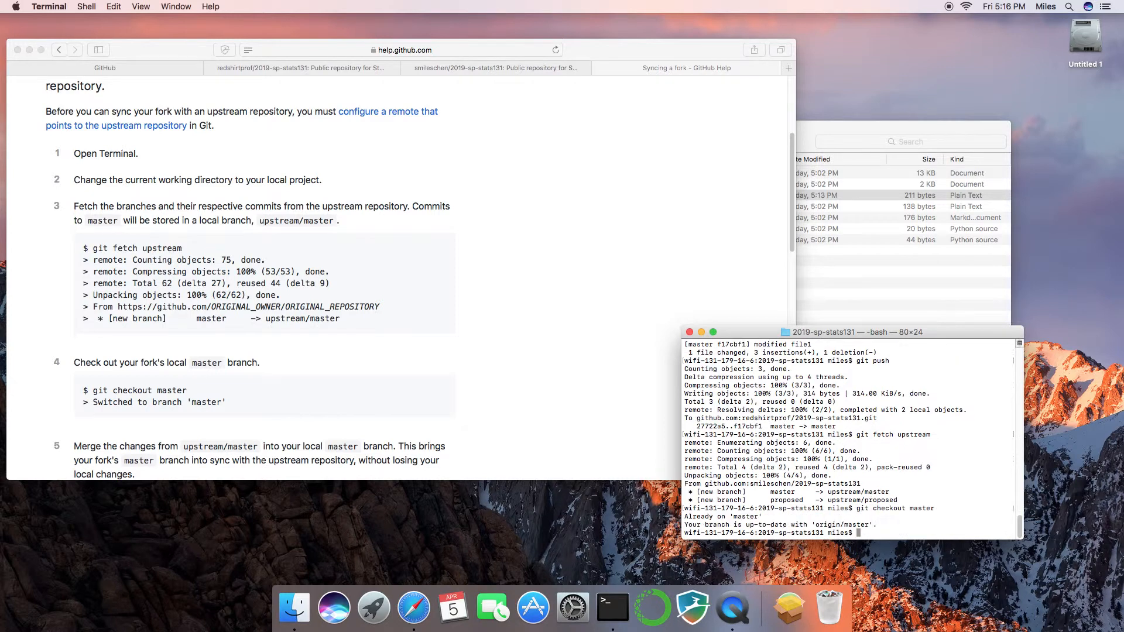
{"action": "scroll", "scroll_direction": "down", "scroll_amount": 3}
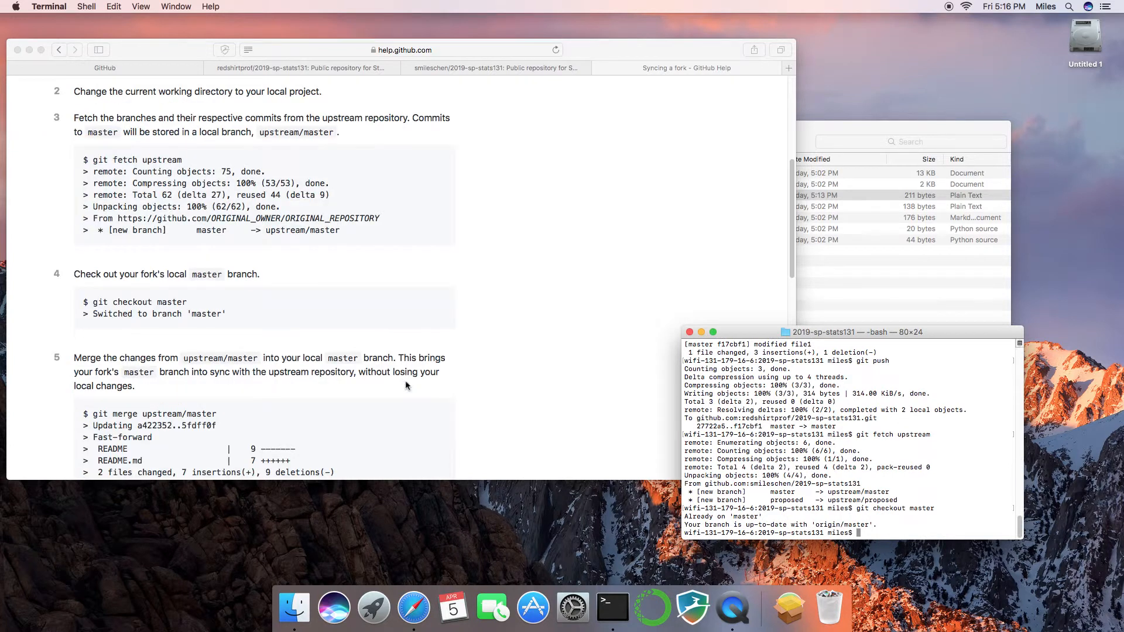
{"action": "scroll", "scroll_direction": "down", "scroll_amount": 3}
{"action": "type", "text": "git merge"}
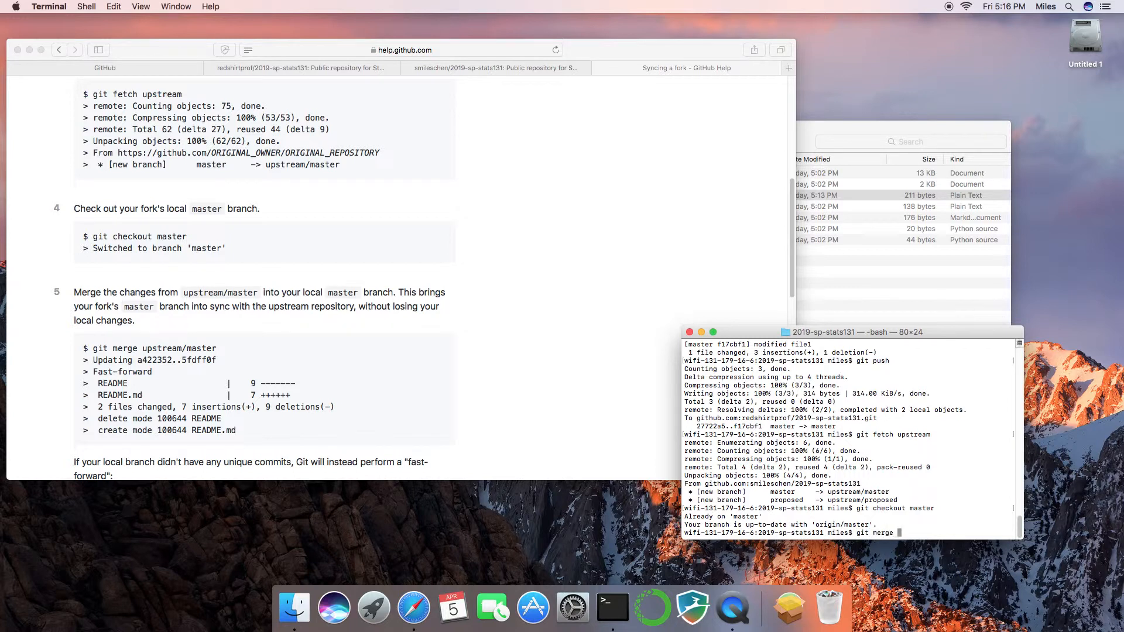
Run 'git merge upstream/master' and accept the default merge message with ':wq' in vi
{"action": "type", "text": "upstream"}
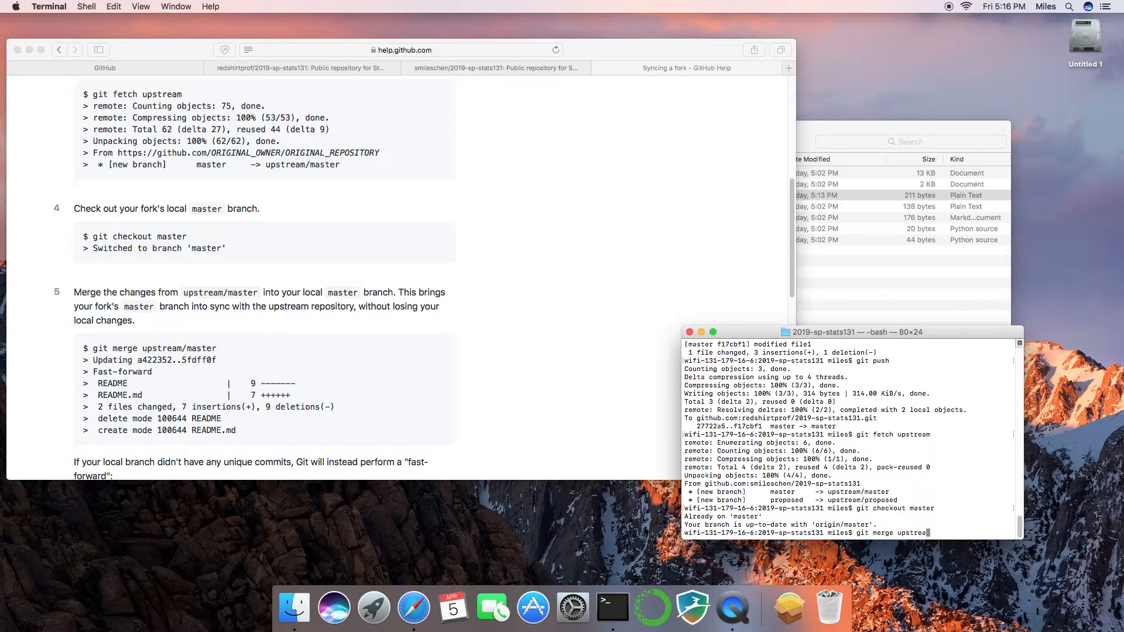
{"action": "type", "text": "/master"}
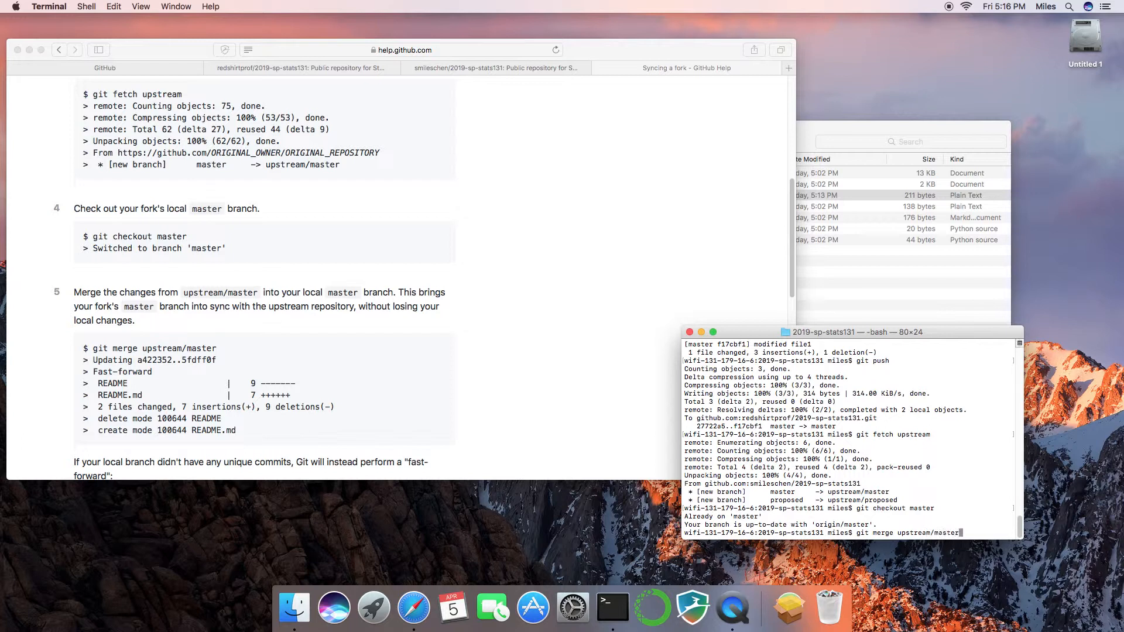
{"action": "scroll", "scroll_direction": "down", "scroll_amount": 3}
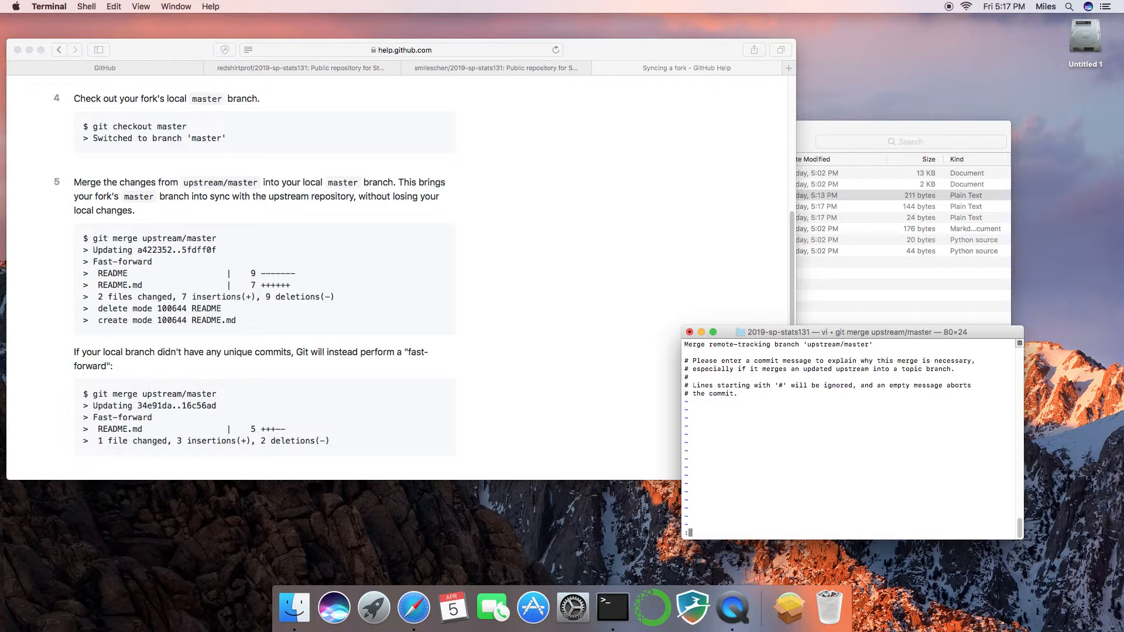
{"action": "type", "text": ":wq"}
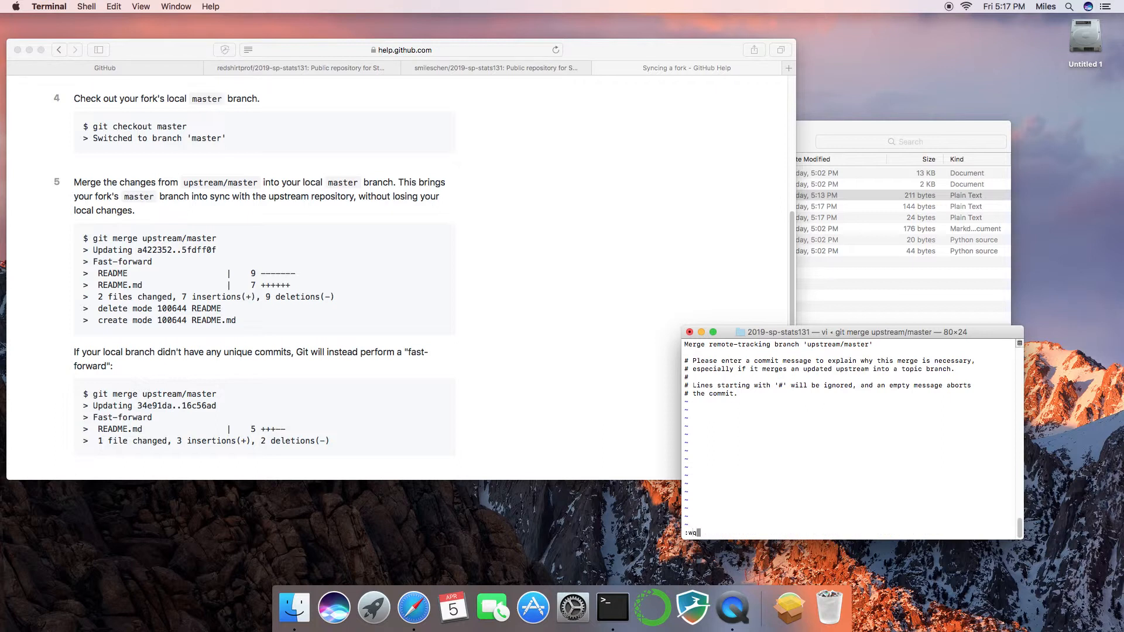
{"action": "key", "text": "enter"}
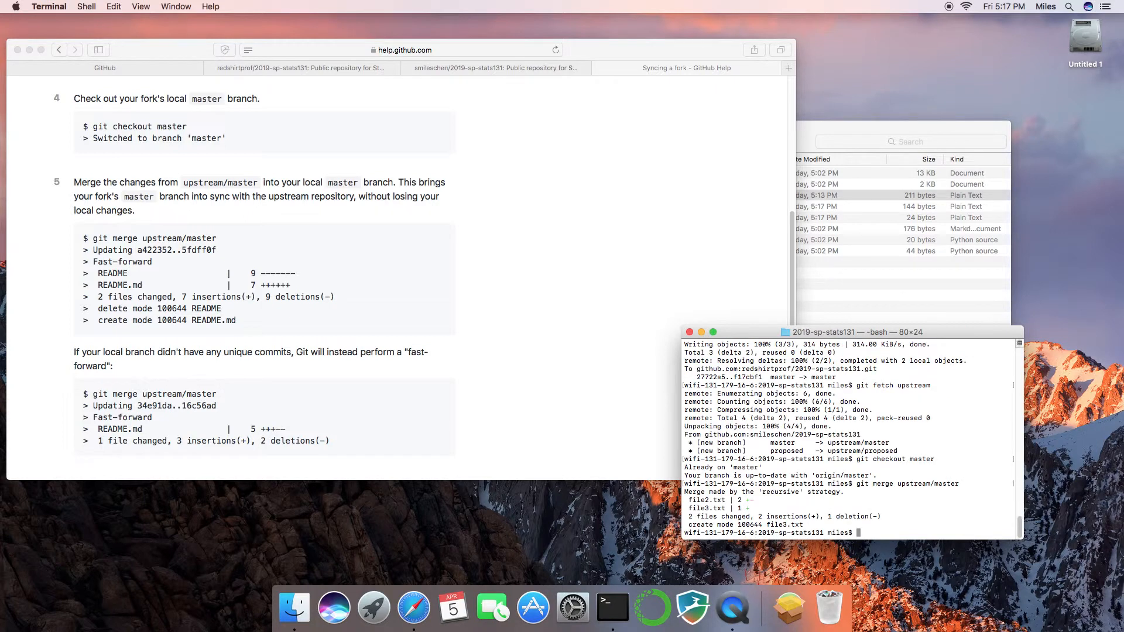
{"action": "mouse_move", "coordinate": [719, 476]}
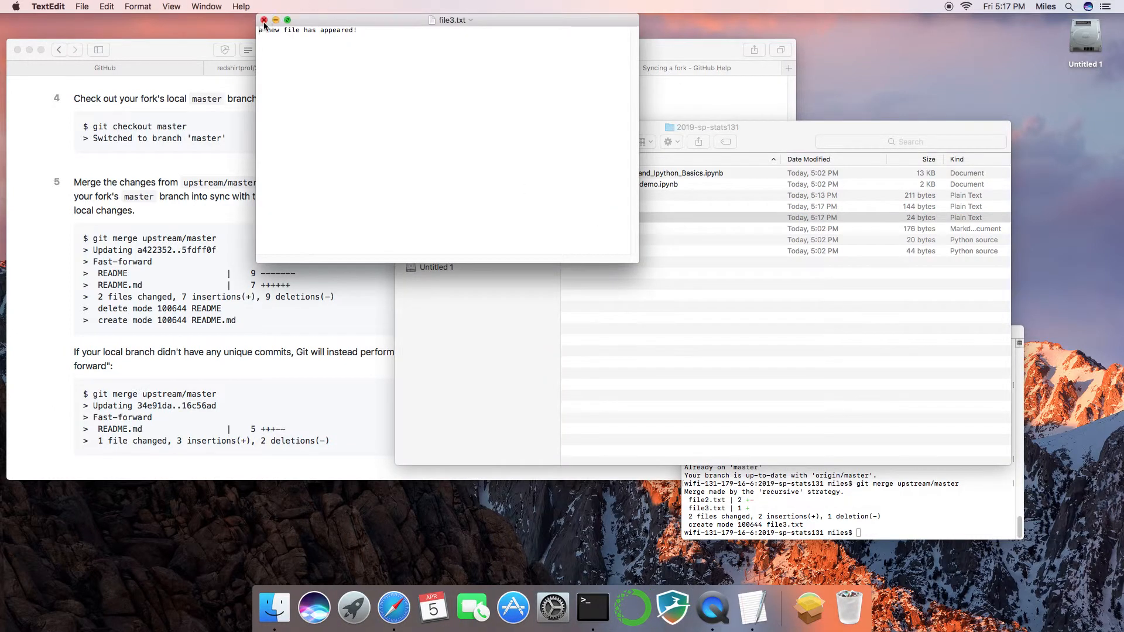
Review merged file3.txt and file2.txt ('Changes were made to file2!') in TextEdit, then open file1.txt
{"action": "left_click", "coordinate": [264, 20]}
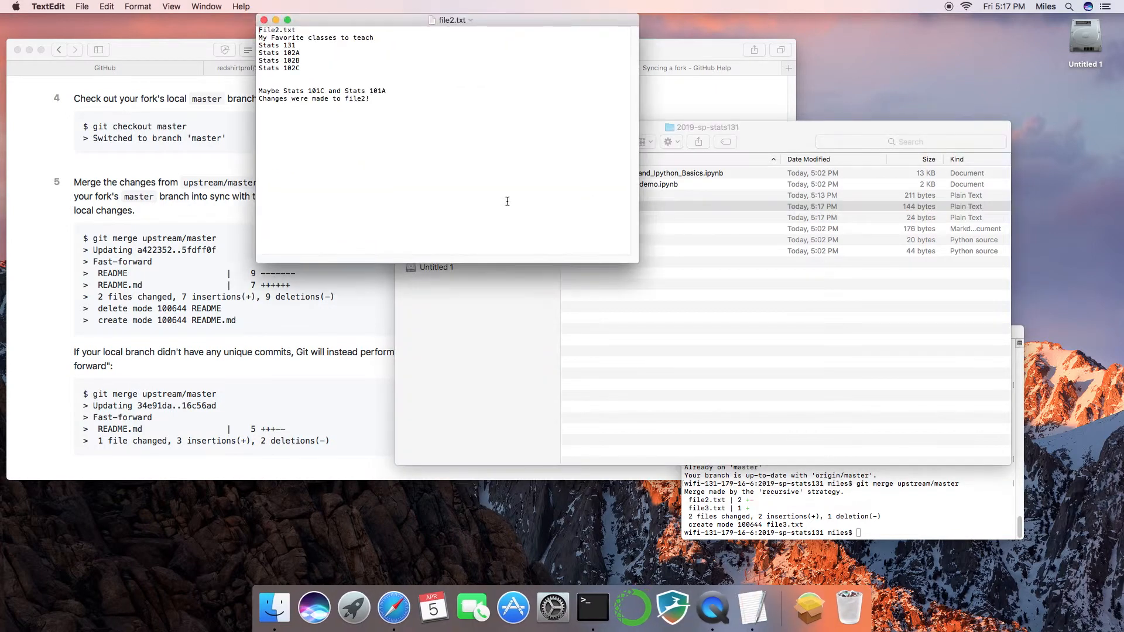
{"action": "double_click", "coordinate": [315, 99]}
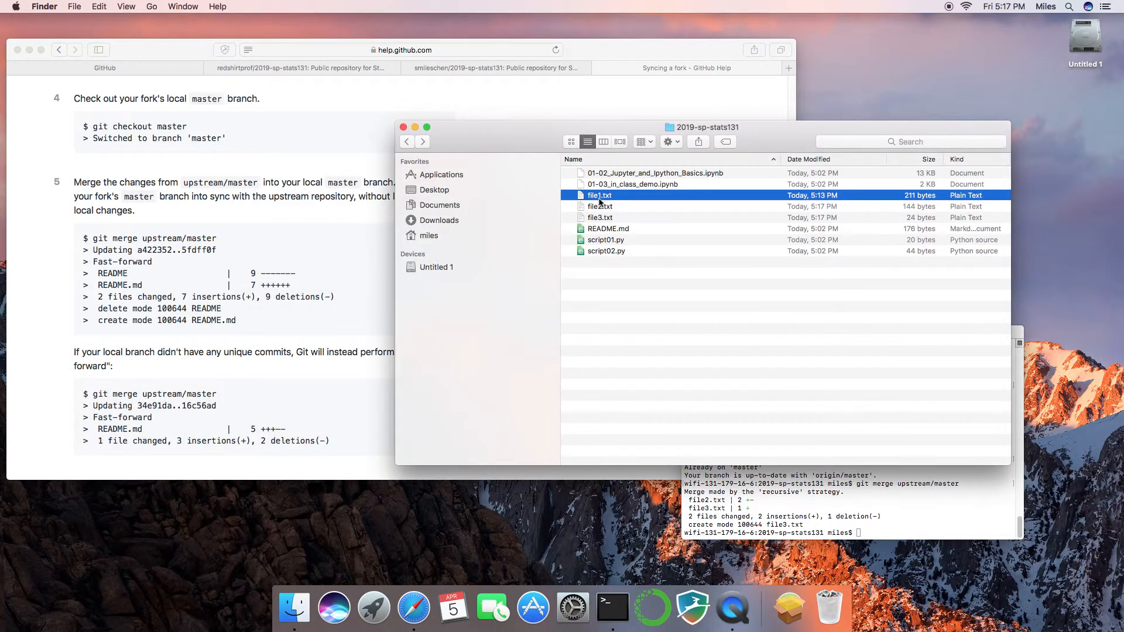
{"action": "double_click", "coordinate": [600, 196]}
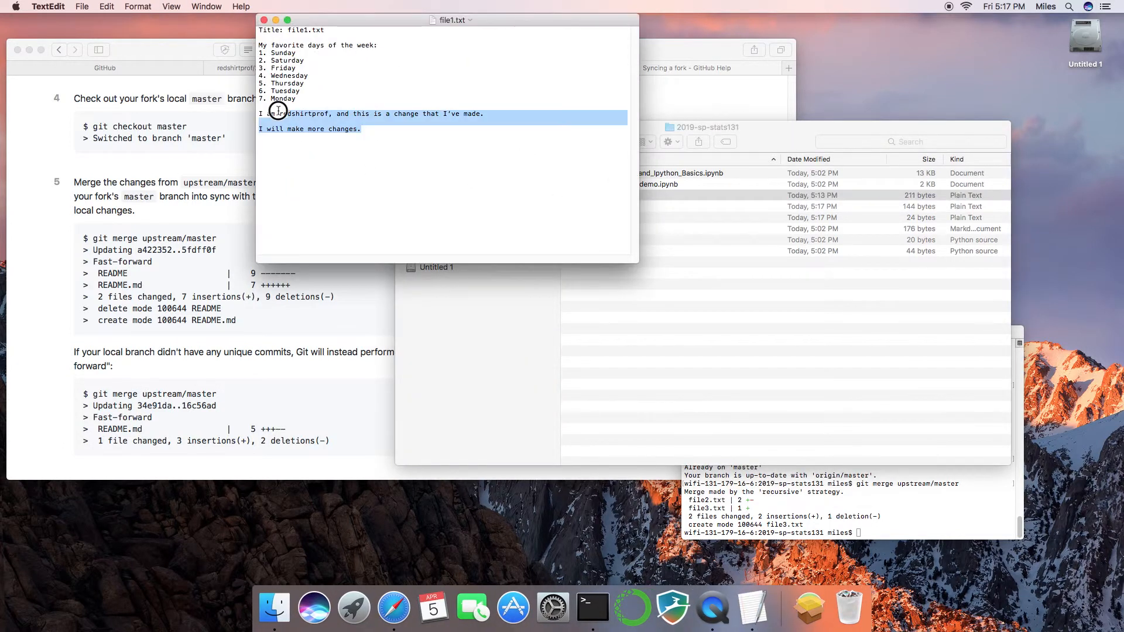
{"action": "left_click", "coordinate": [276, 113]}
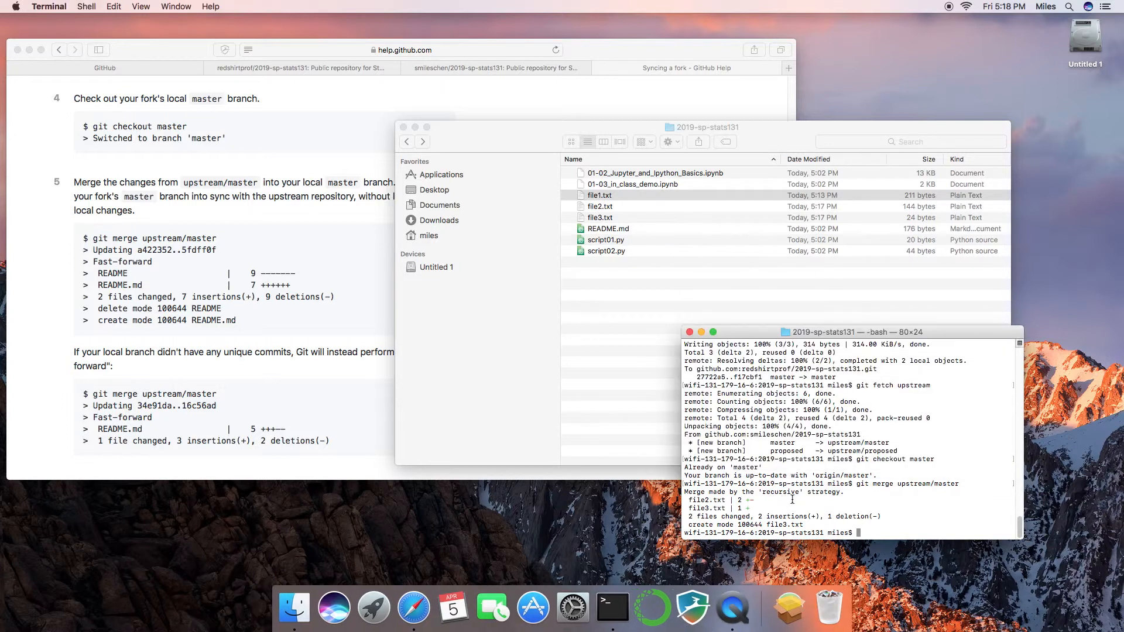
{"action": "mouse_move", "coordinate": [792, 495]}
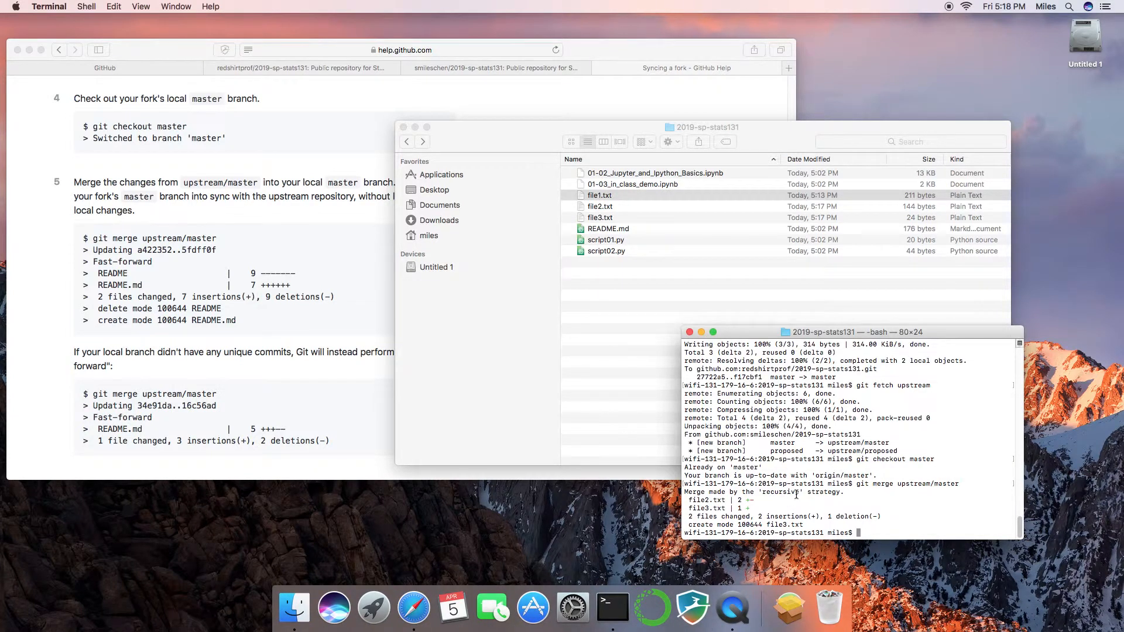
{"action": "mouse_move", "coordinate": [824, 491]}
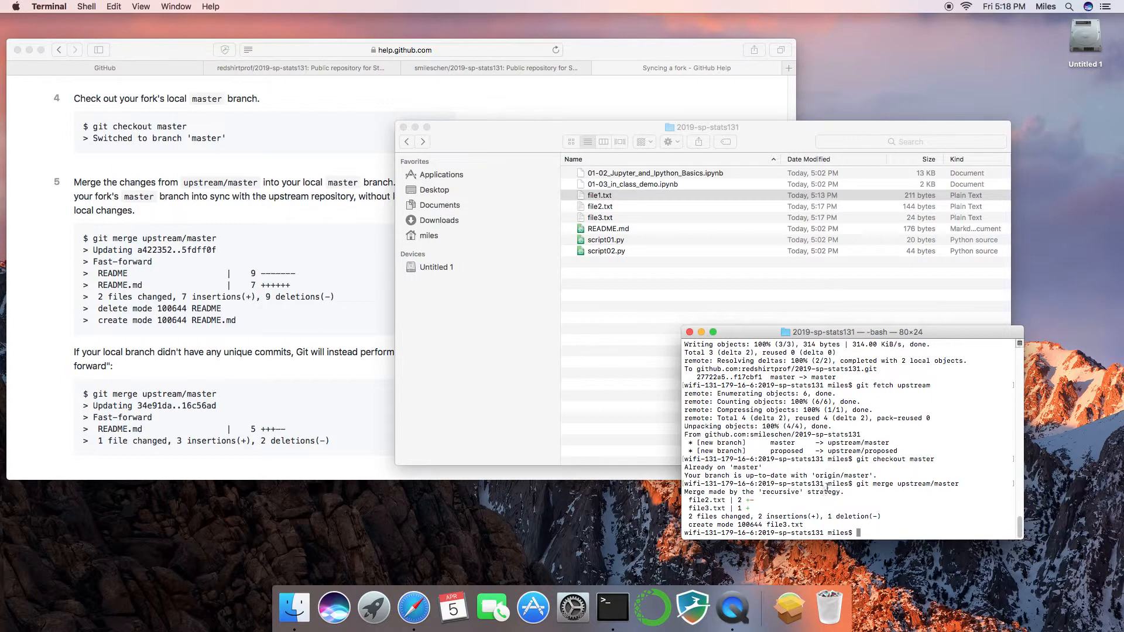